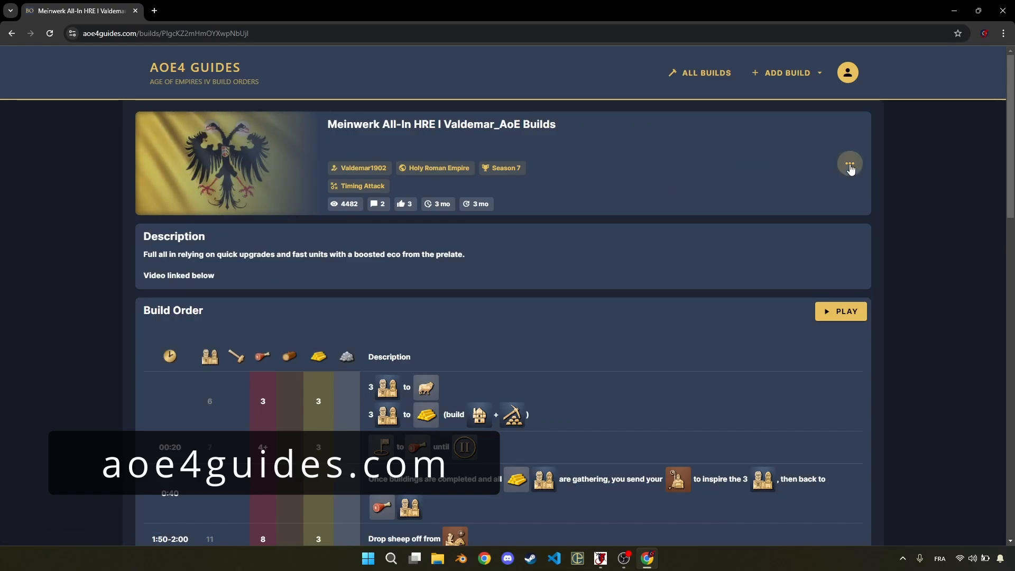
- Copy the Meinwerk All-In HRE build to the clipboard in RTS_Overlay format
left_click(849, 163)
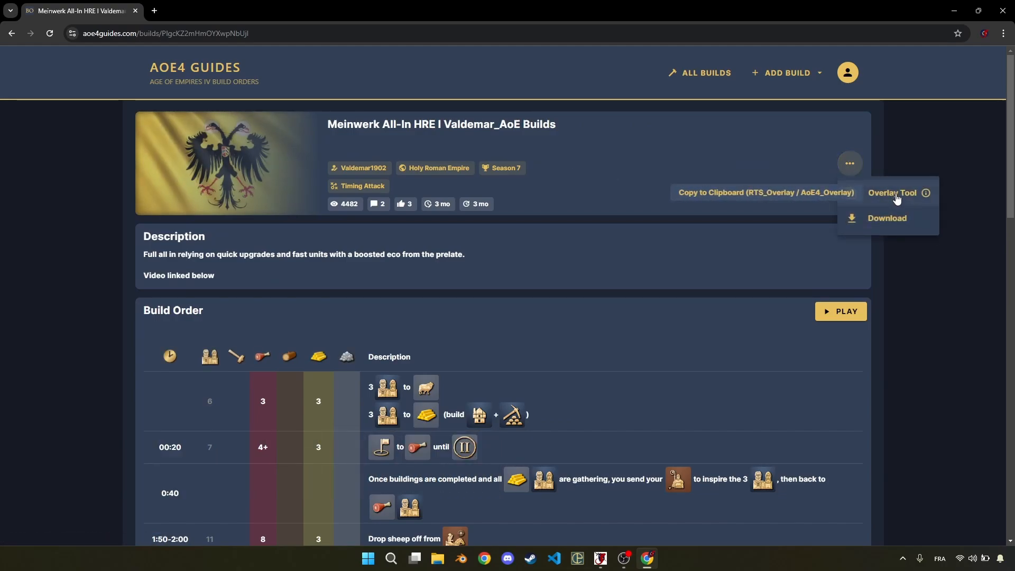
left_click(893, 193)
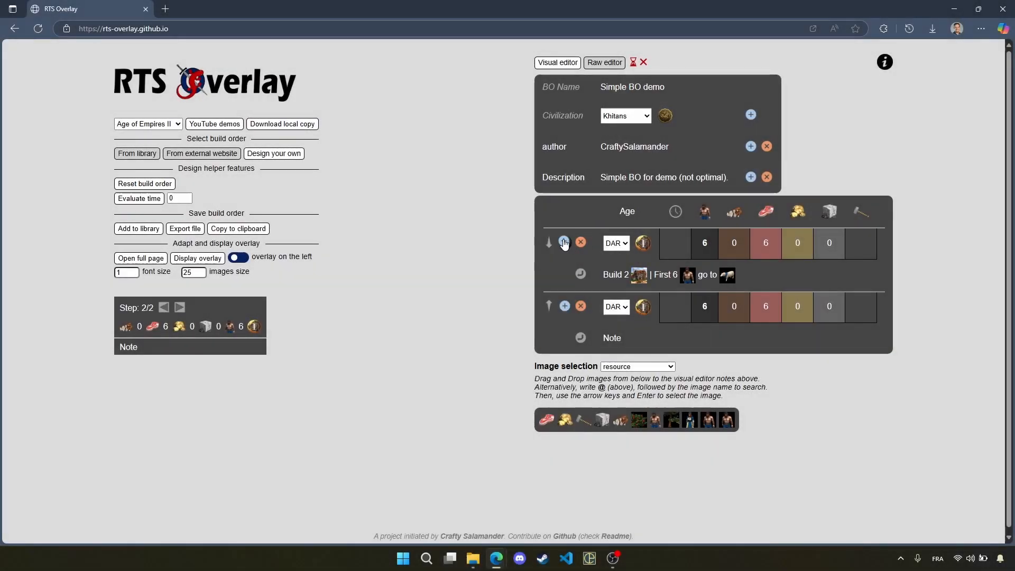
- Add luring and villager steps with notes like 'Lure' and 'lures 2nd' to the demo build order
type("Lure 1st with next")
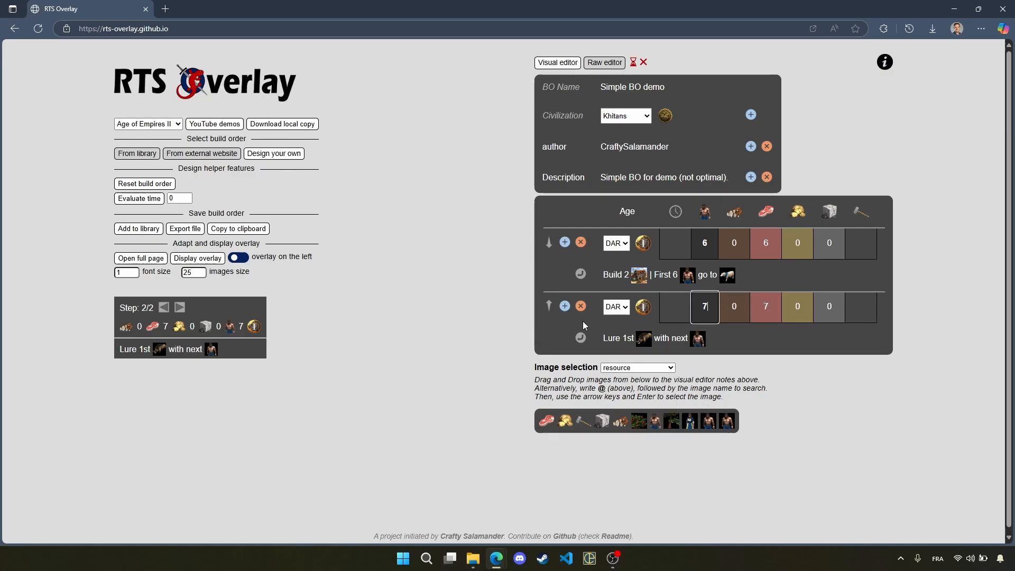
left_click(564, 306)
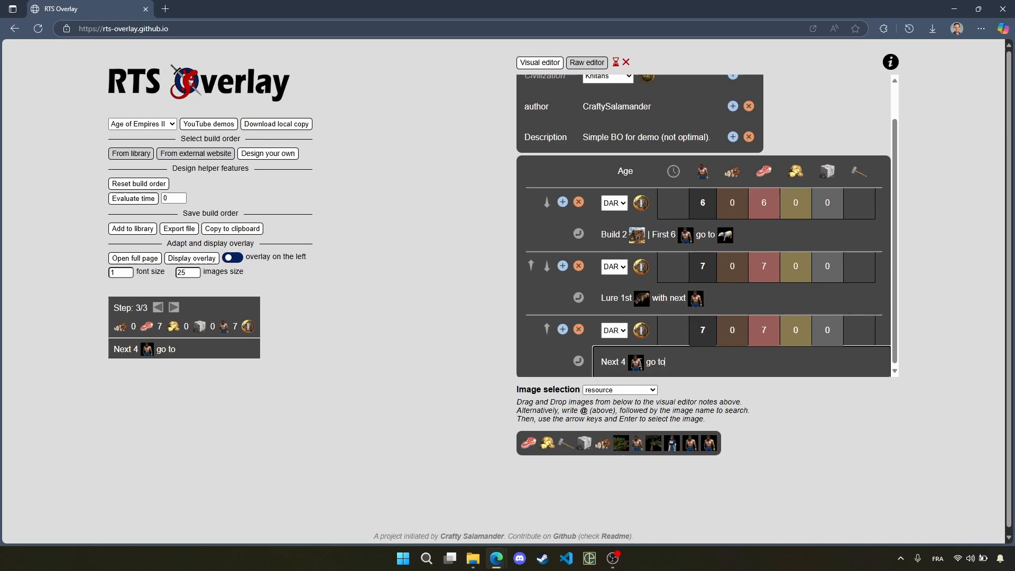
type("(vui")
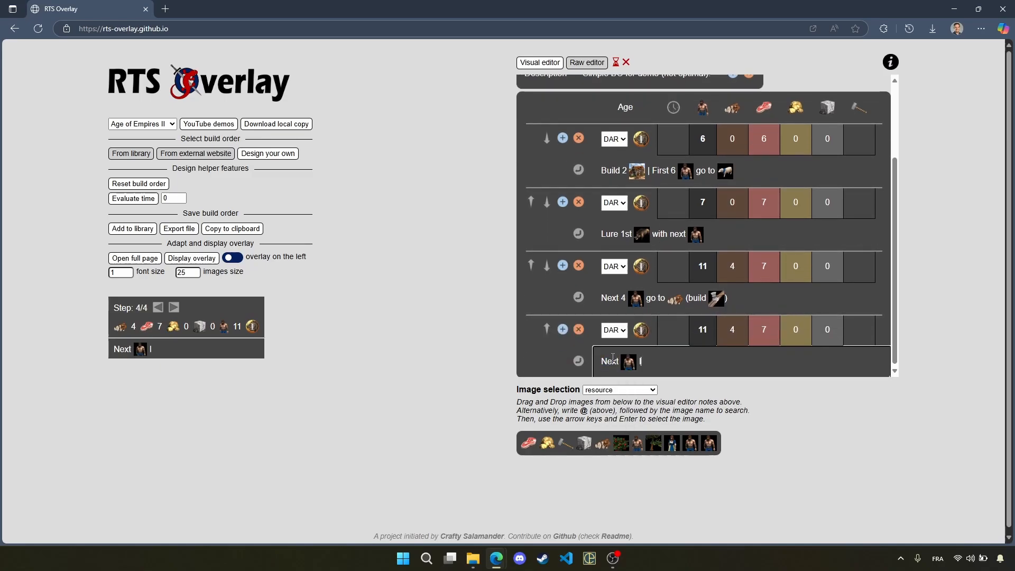
type("lures 2nd")
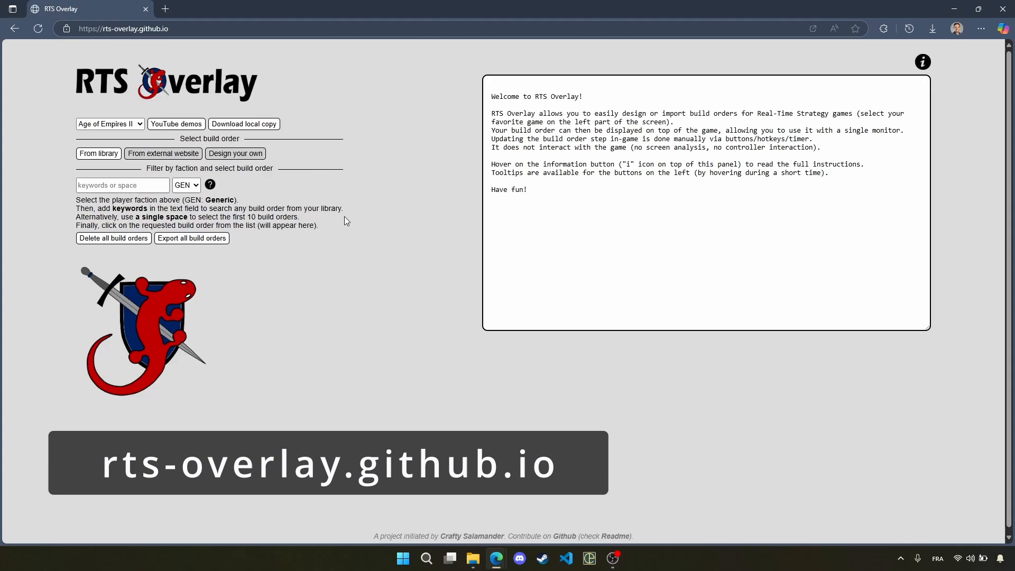
- Copy the Mayans 1 Barracks Eagles → Boom build from buildorderguide.com for RTS Overlay
left_click(121, 184)
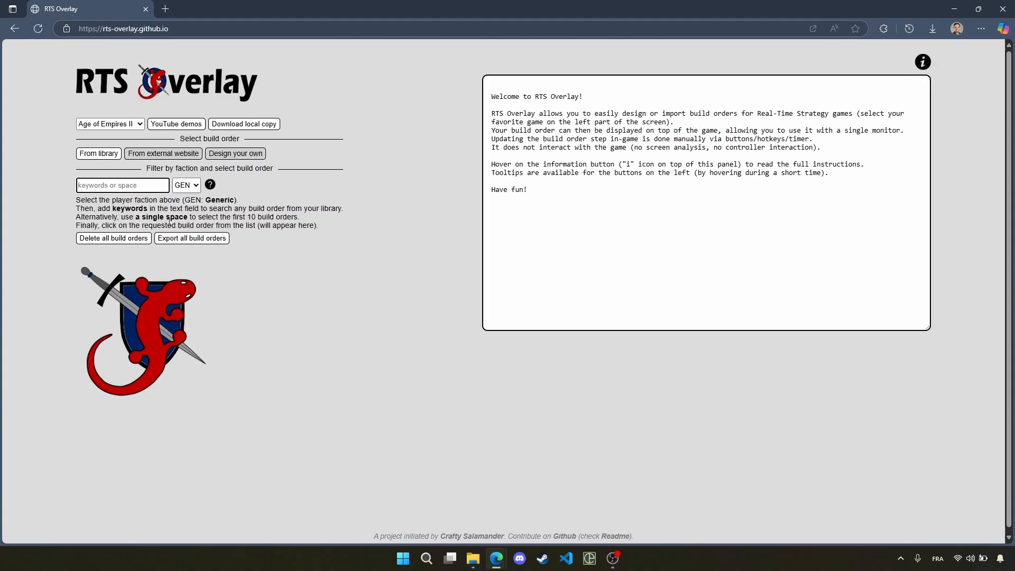
mouse_move(153, 166)
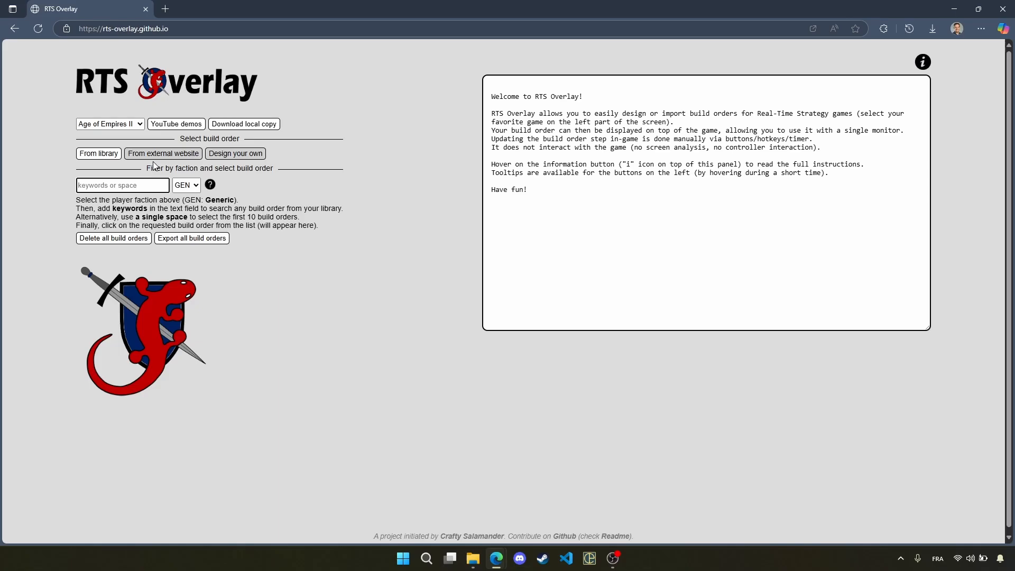
left_click(163, 153)
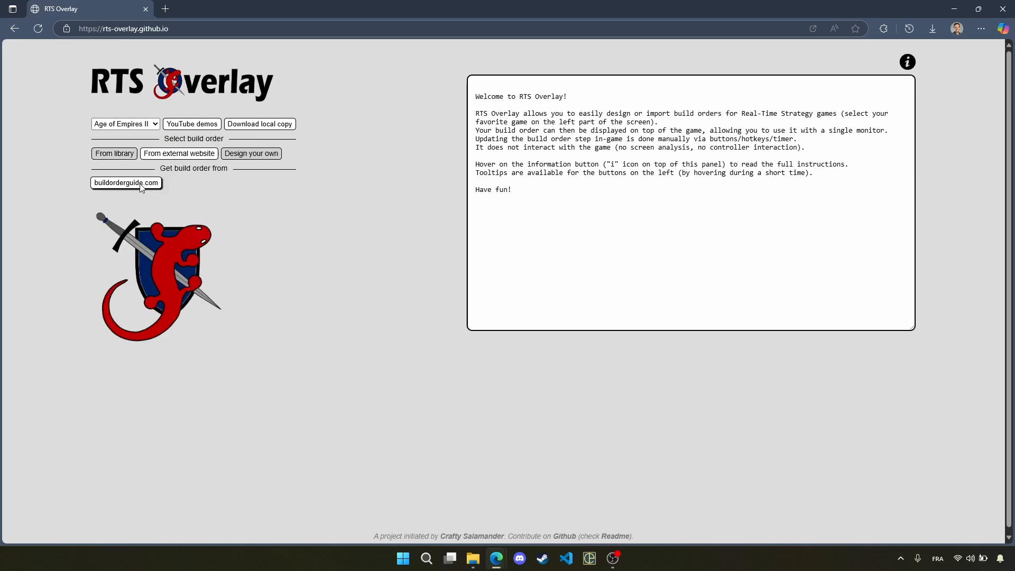
left_click(126, 183)
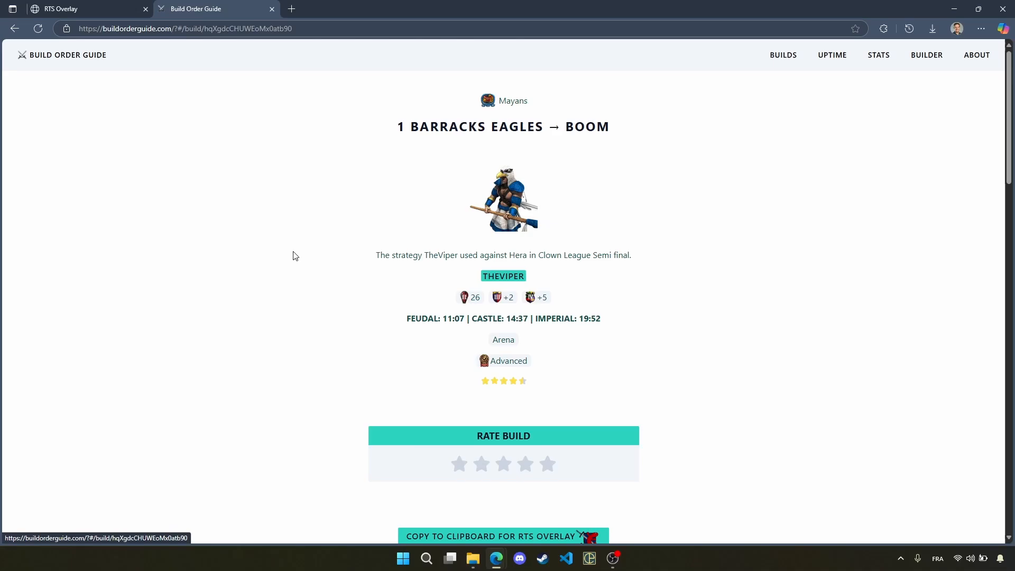
scroll("down", 3)
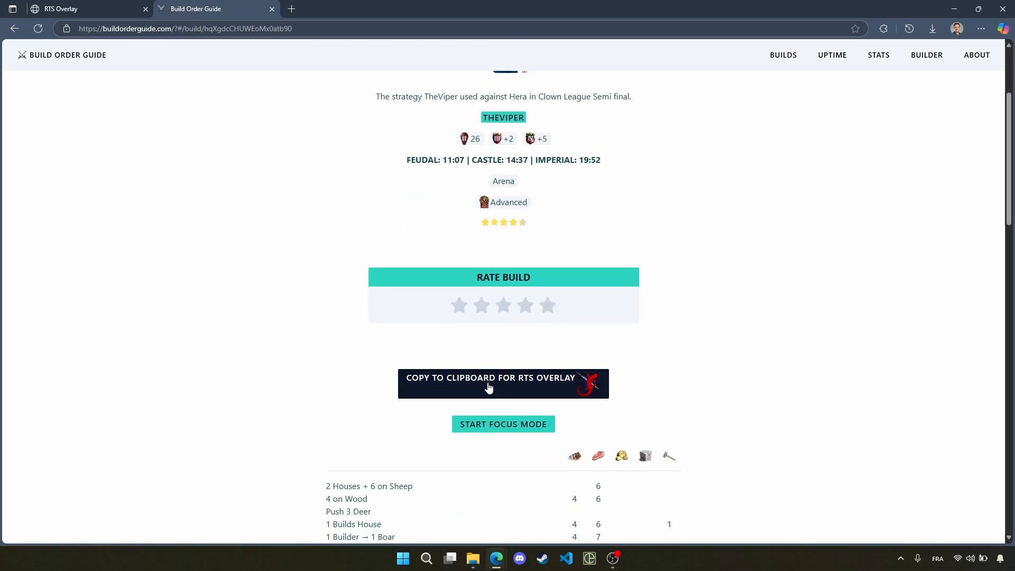
left_click(84, 9)
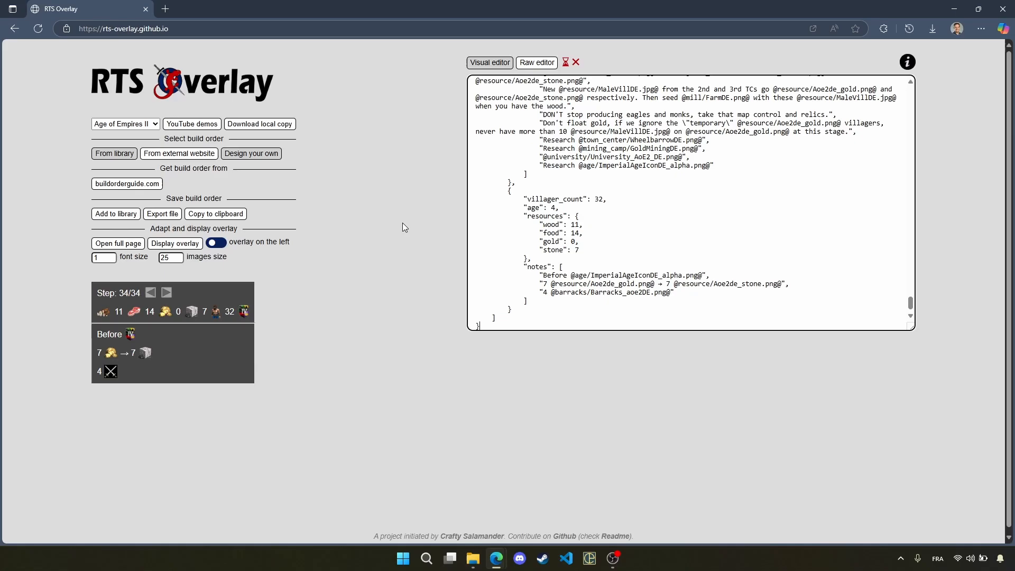
mouse_move(304, 244)
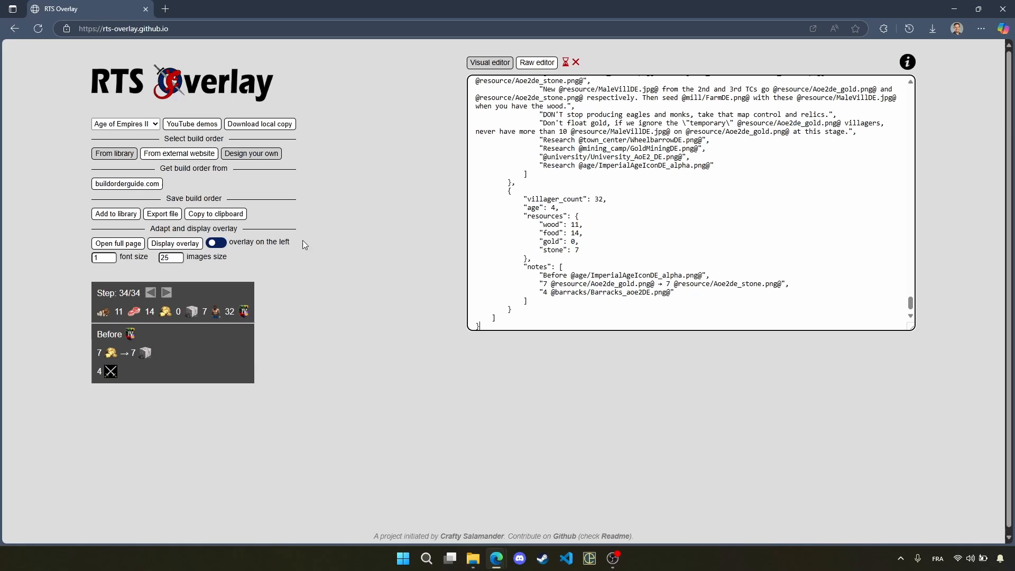
- Switch to Design your own and reset the build order to a blank one-step template
left_click(249, 154)
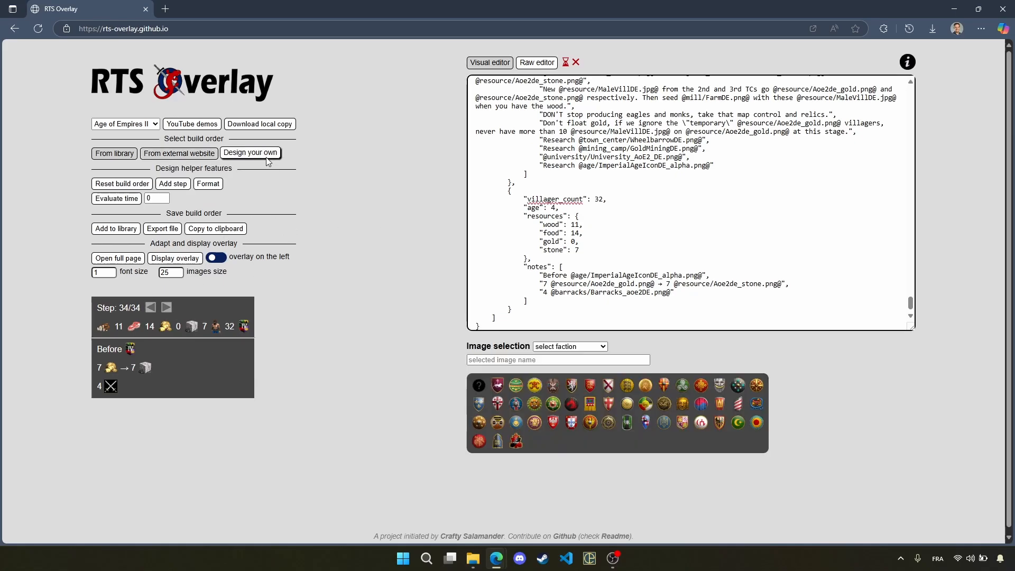
mouse_move(288, 187)
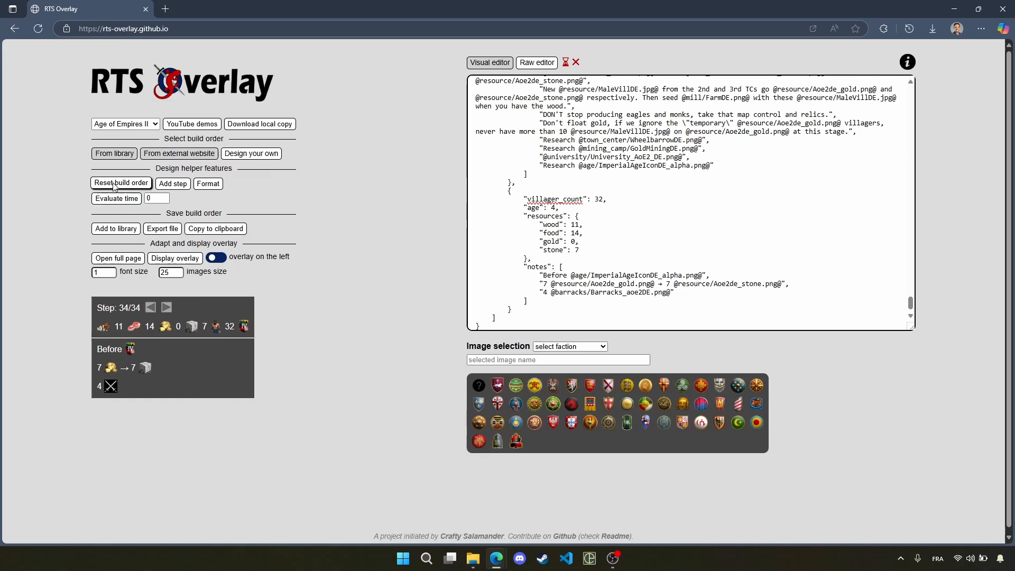
left_click(121, 183)
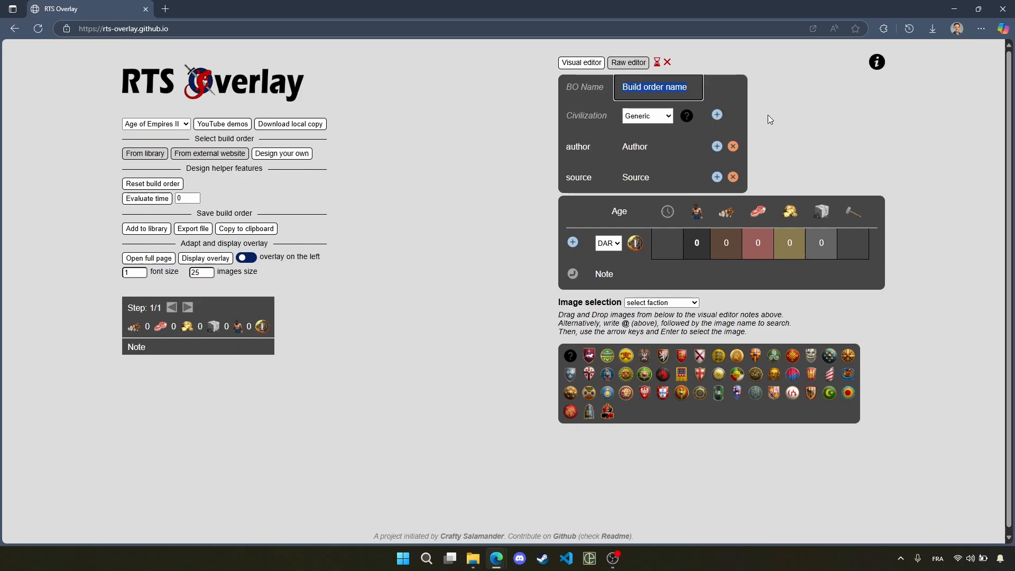
- Name the build order 'Simple BO demo', set civilization Khitans and author CraftySalamander
type("Simple")
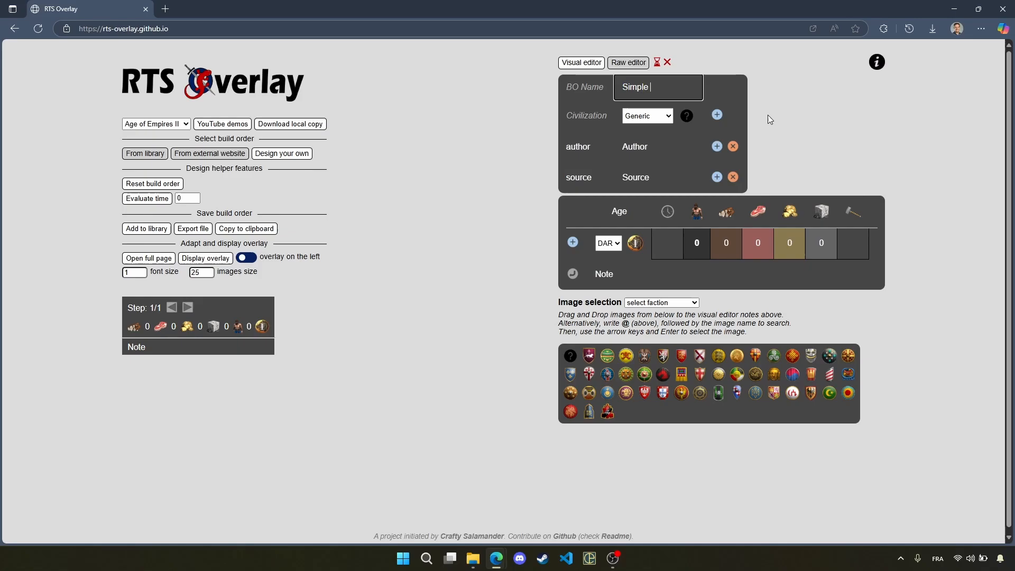
type("BO demo")
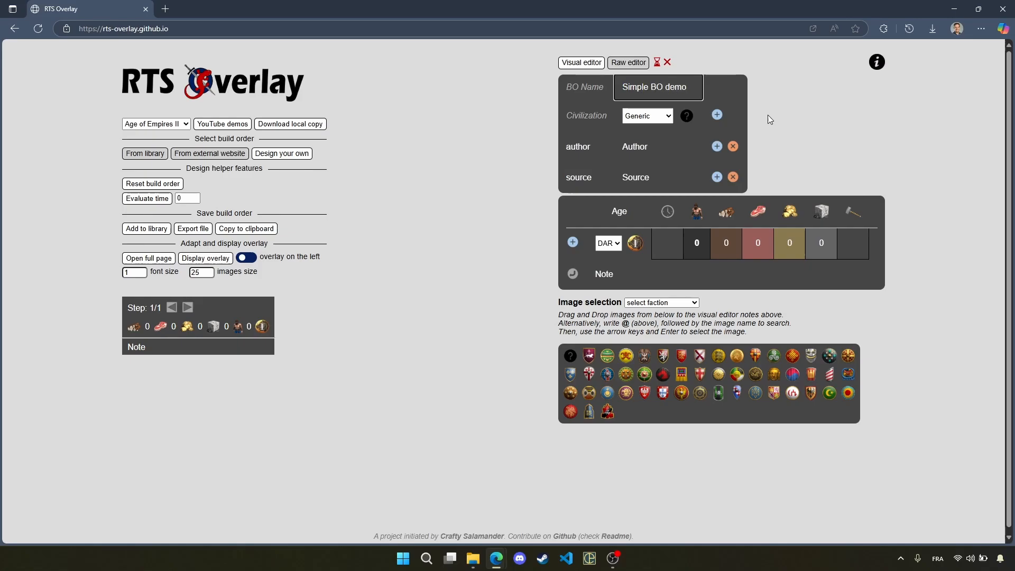
left_click(646, 116)
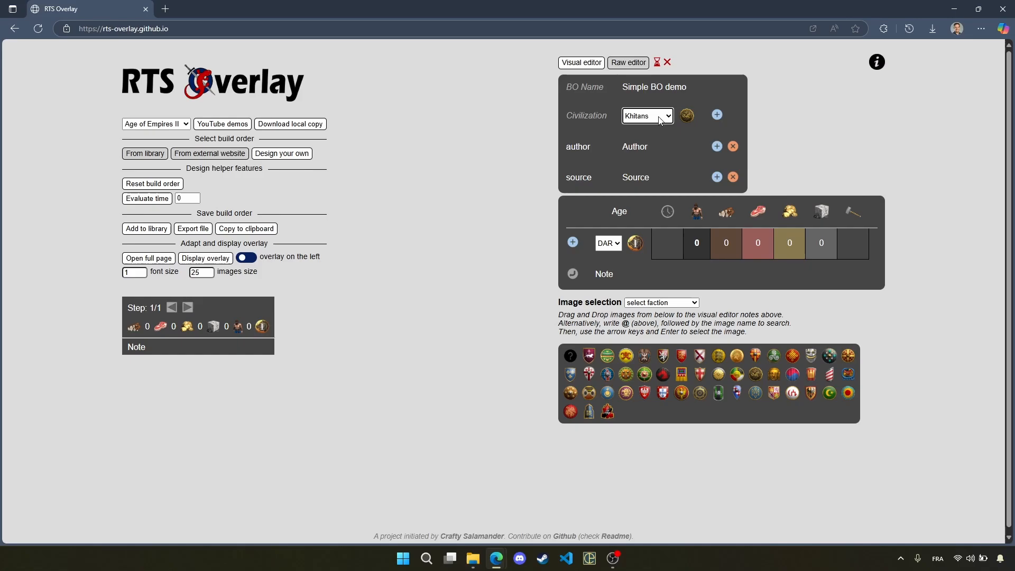
type("C")
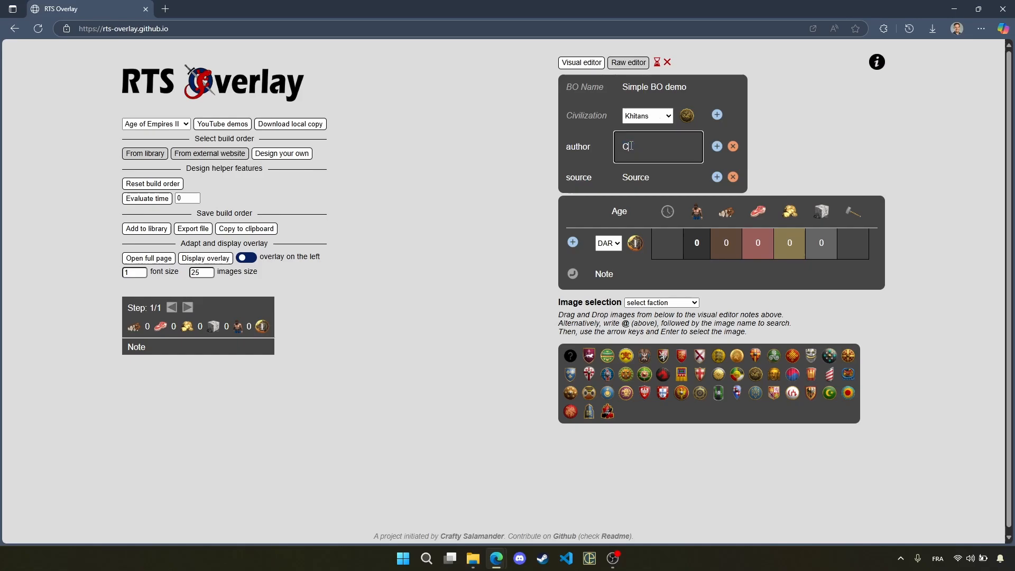
type("raftySalama")
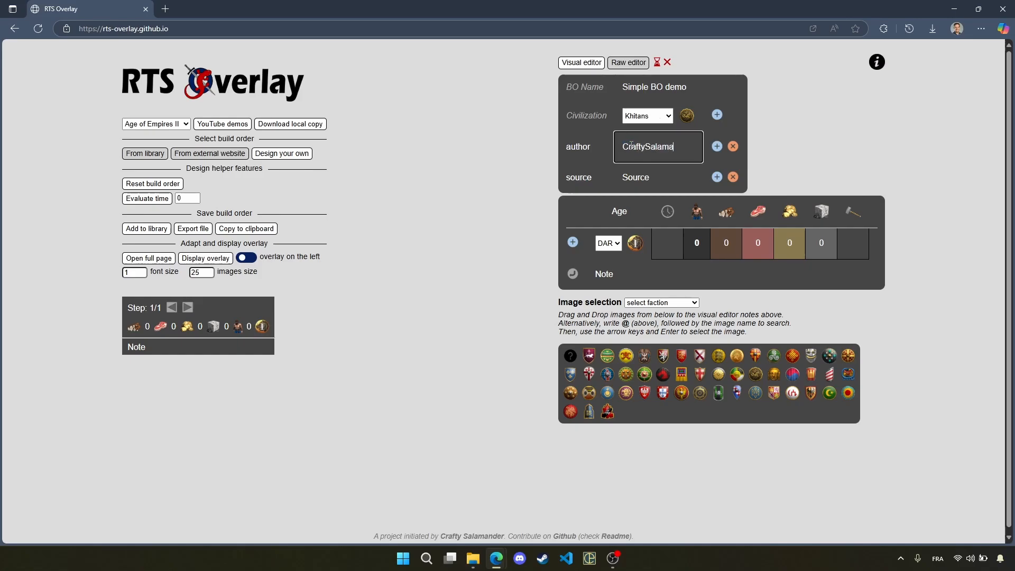
- Replace the source field with a Description field reading 'Simple BO for demo (not optimal).'
left_click(657, 177)
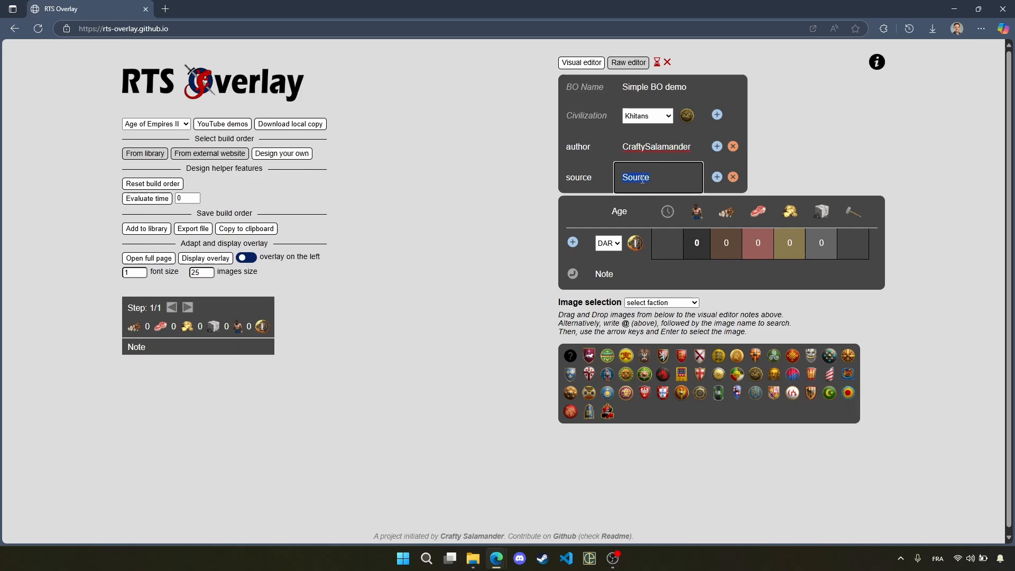
left_click(732, 177)
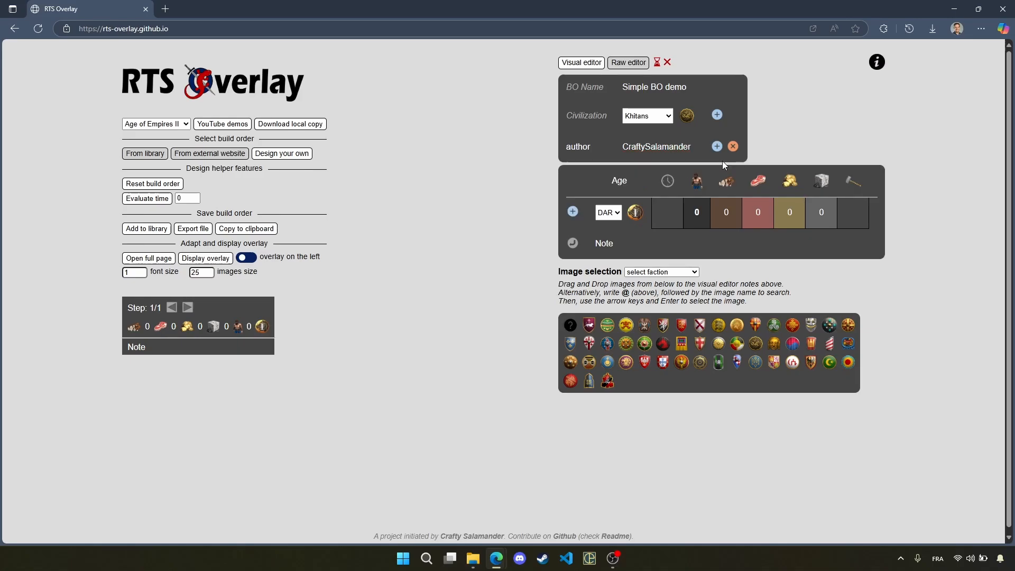
left_click(715, 146)
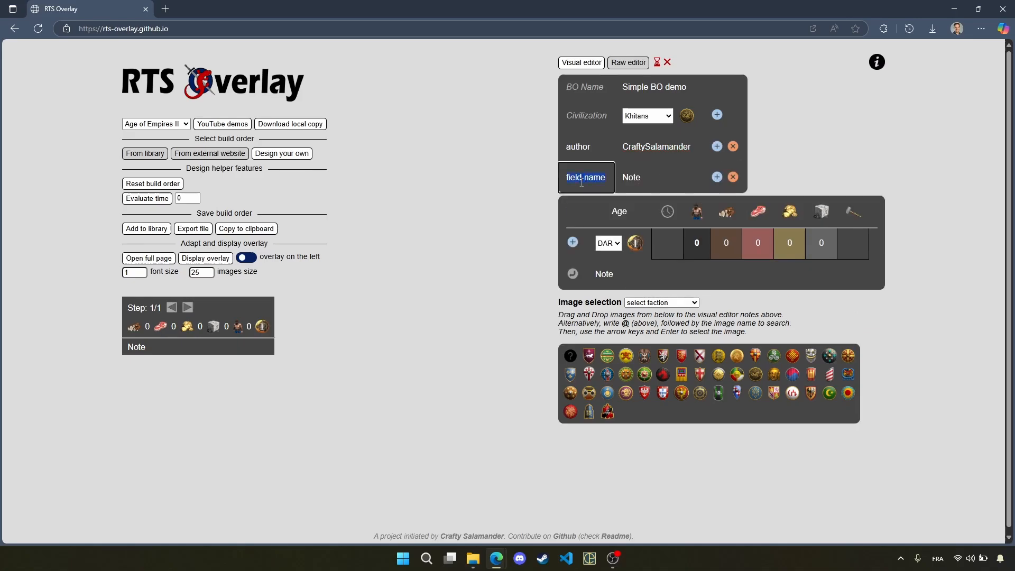
type("Description")
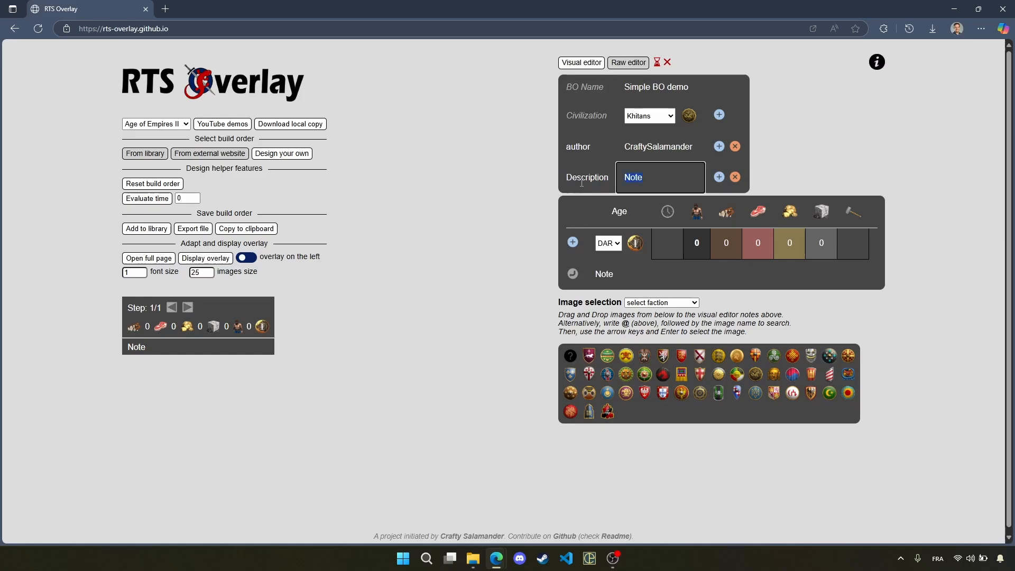
type("Simple BO for demo (not optimal).")
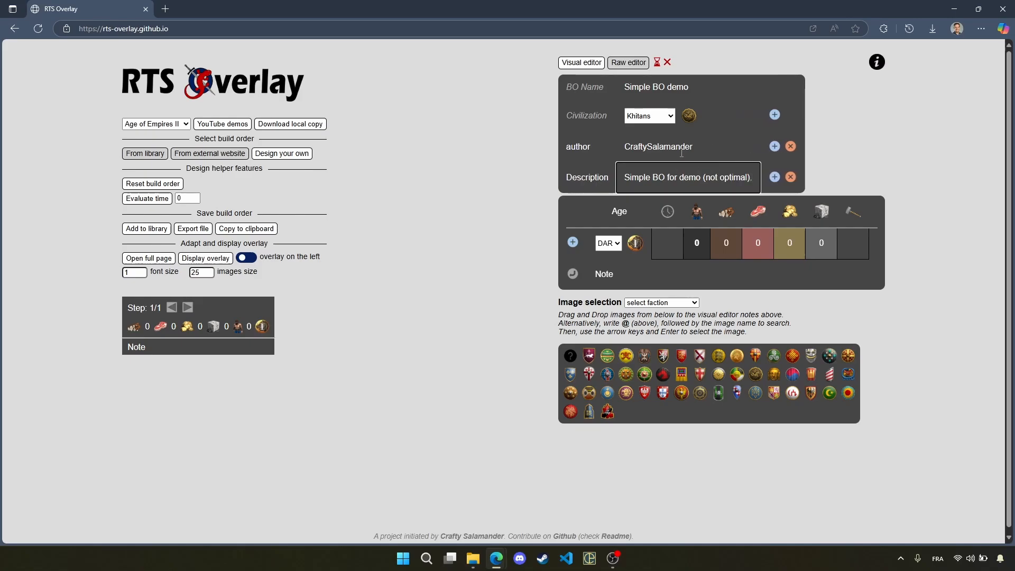
left_click(686, 146)
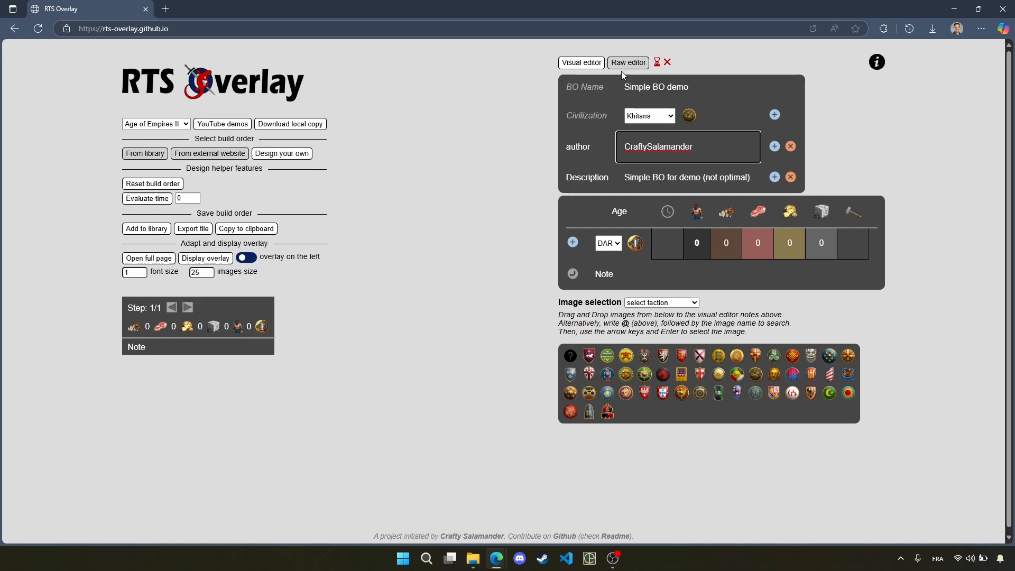
left_click(626, 63)
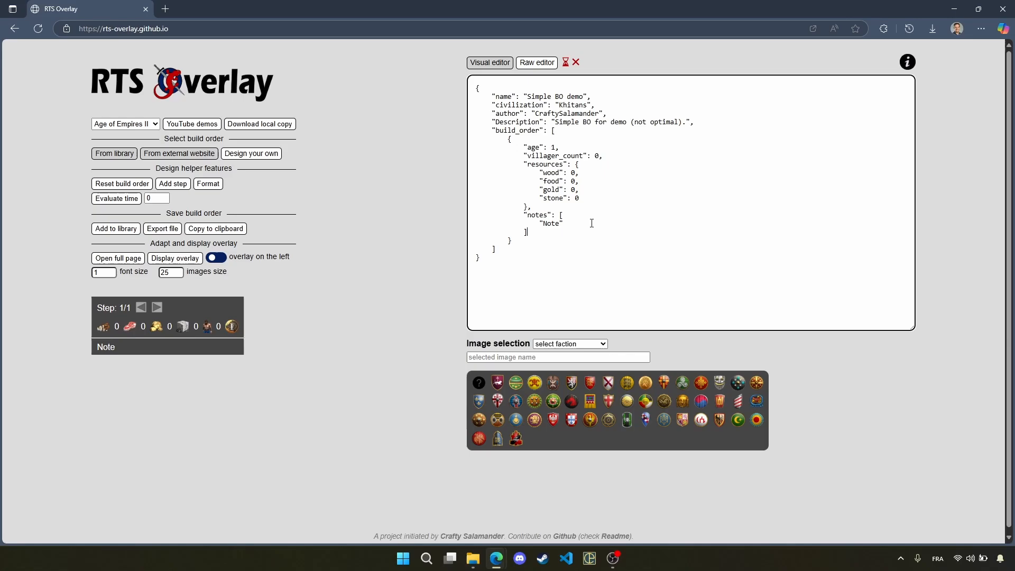
left_click_drag(494, 114, 693, 122)
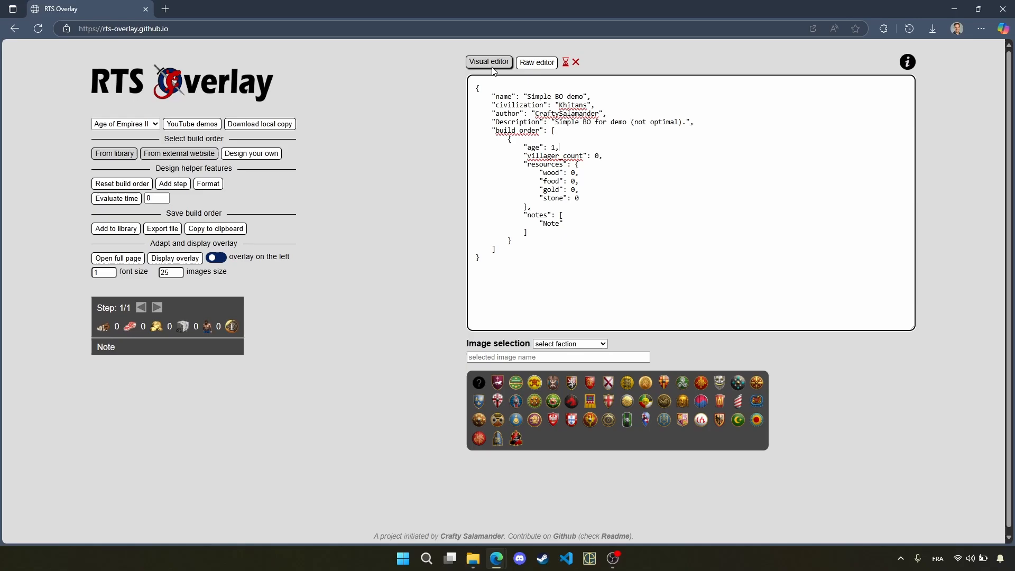
left_click(489, 62)
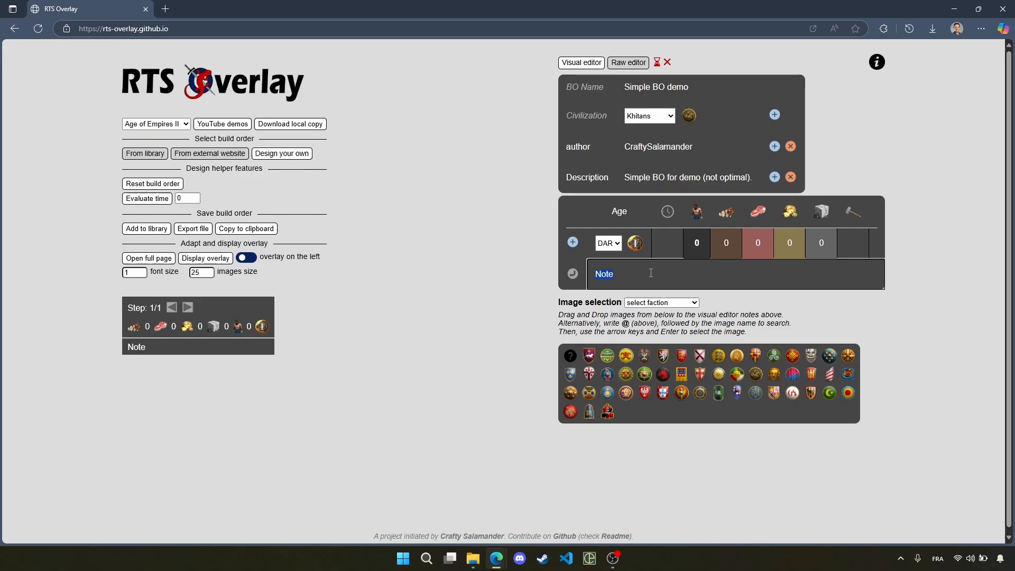
type("B")
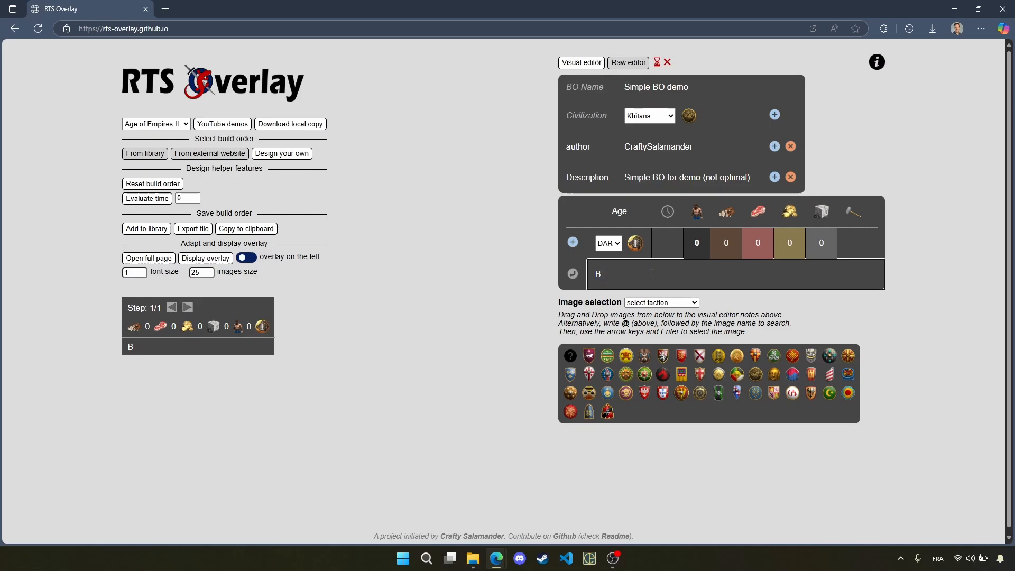
type("uild 2")
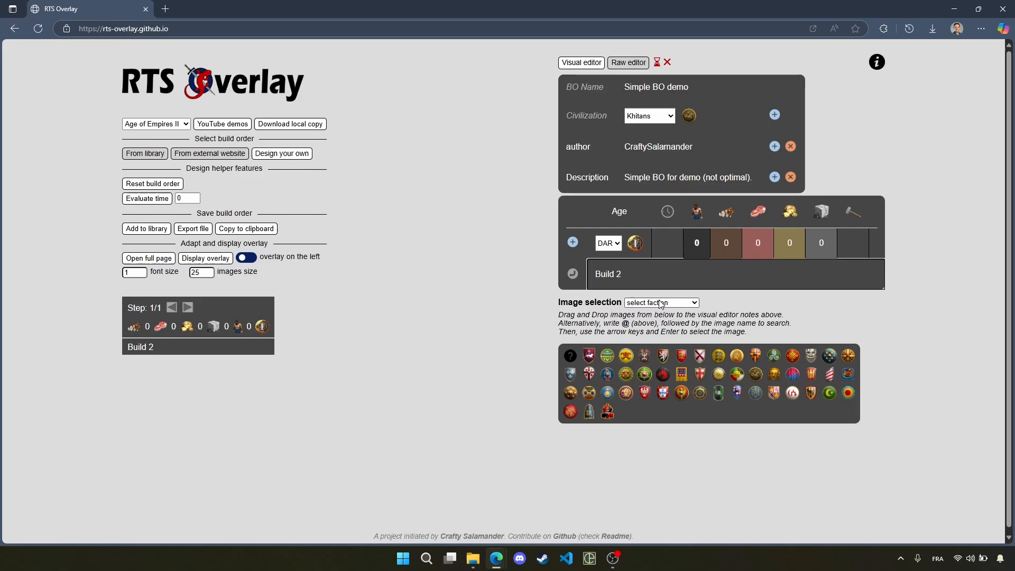
left_click(660, 302)
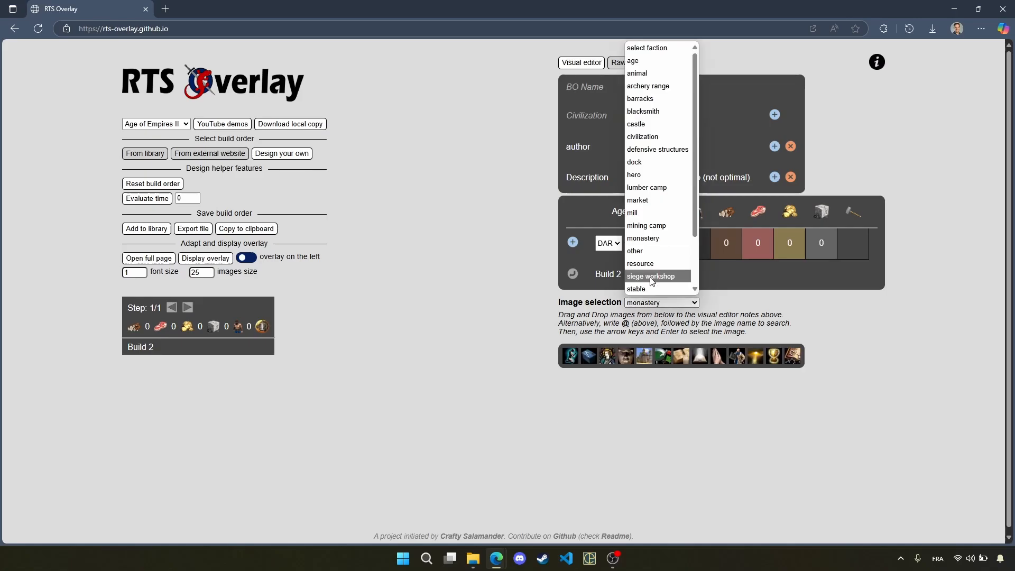
left_click(646, 188)
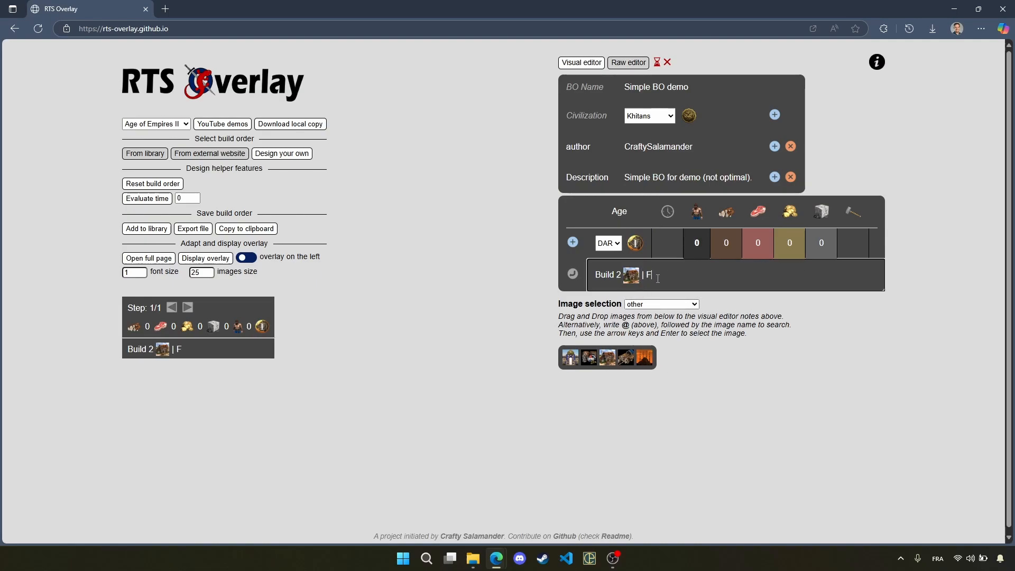
type("irst")
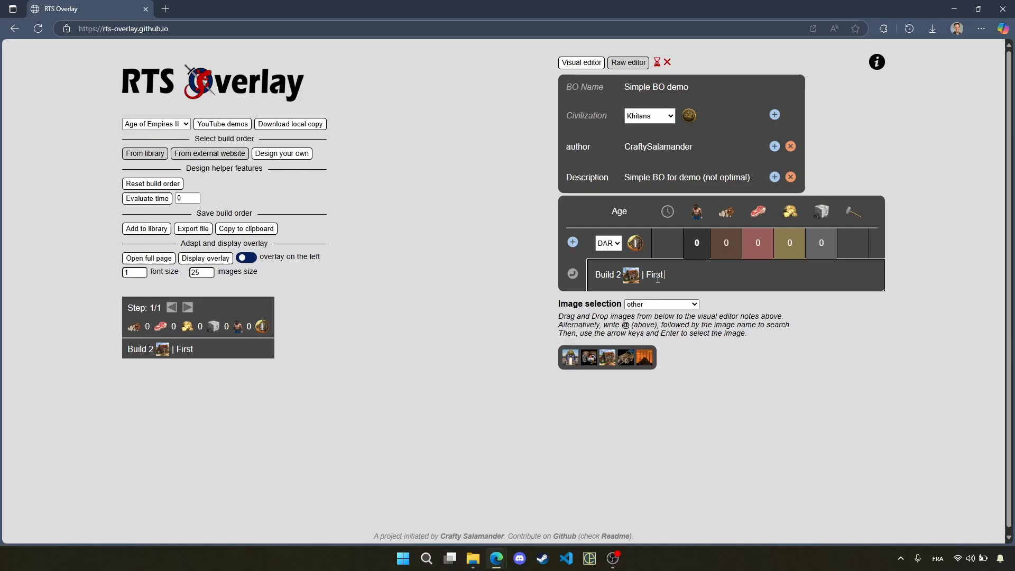
left_click(659, 305)
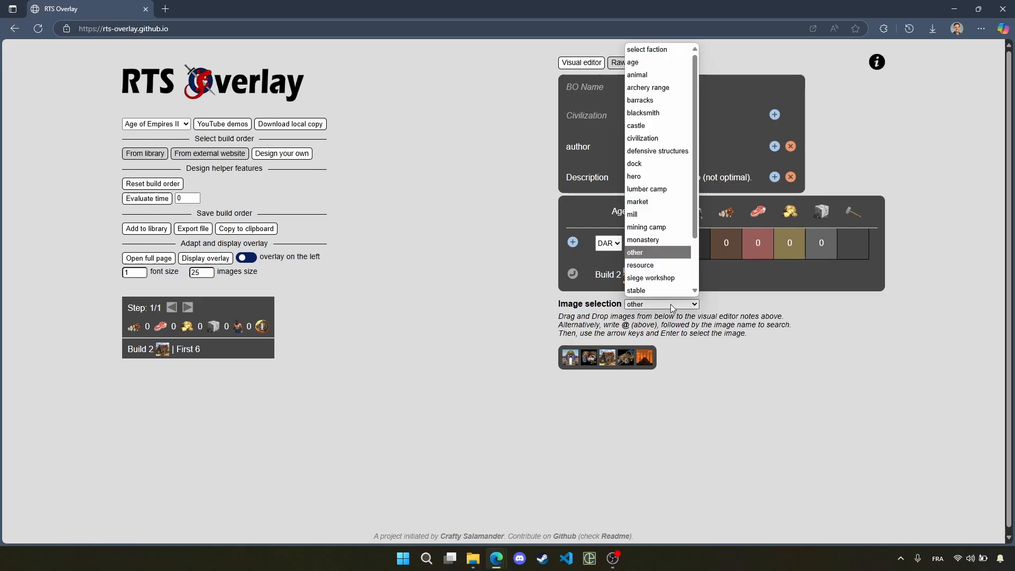
left_click(651, 252)
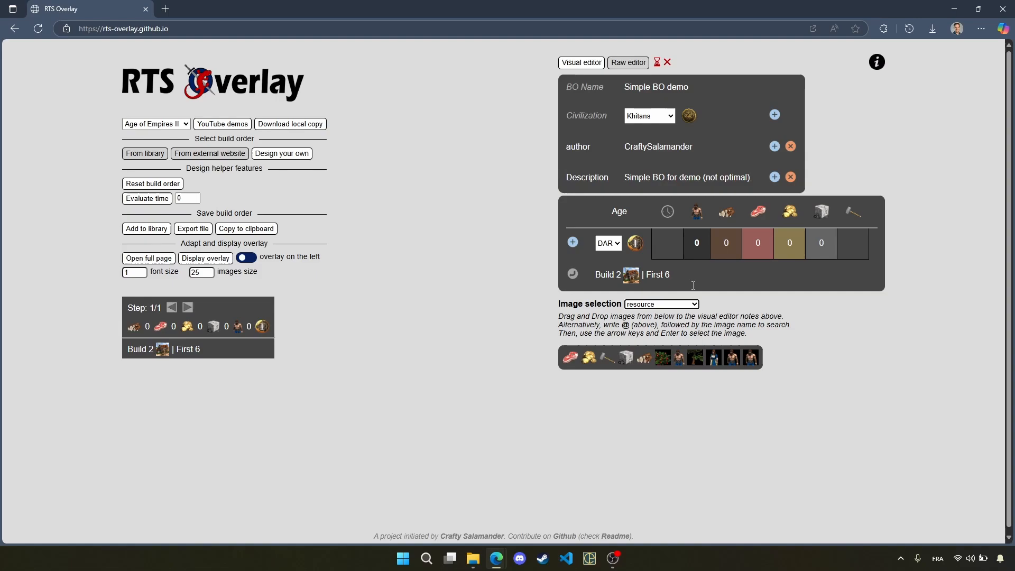
left_click(692, 275)
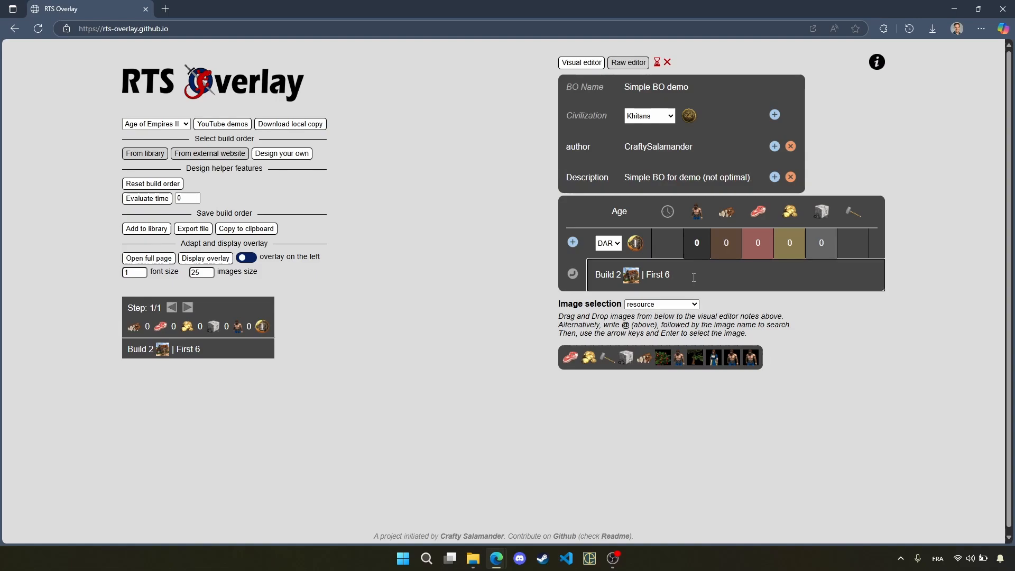
type("@")
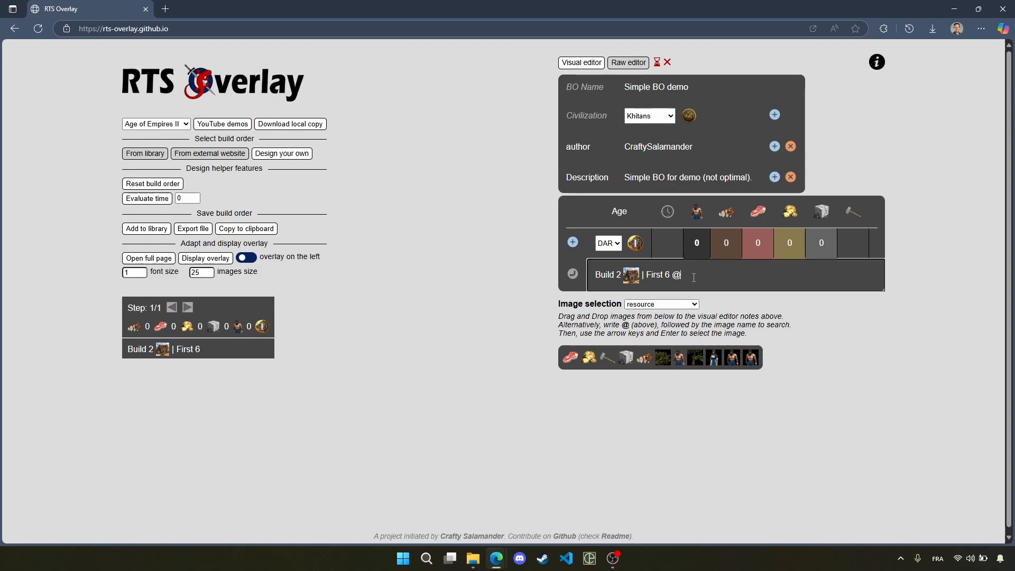
type("vil")
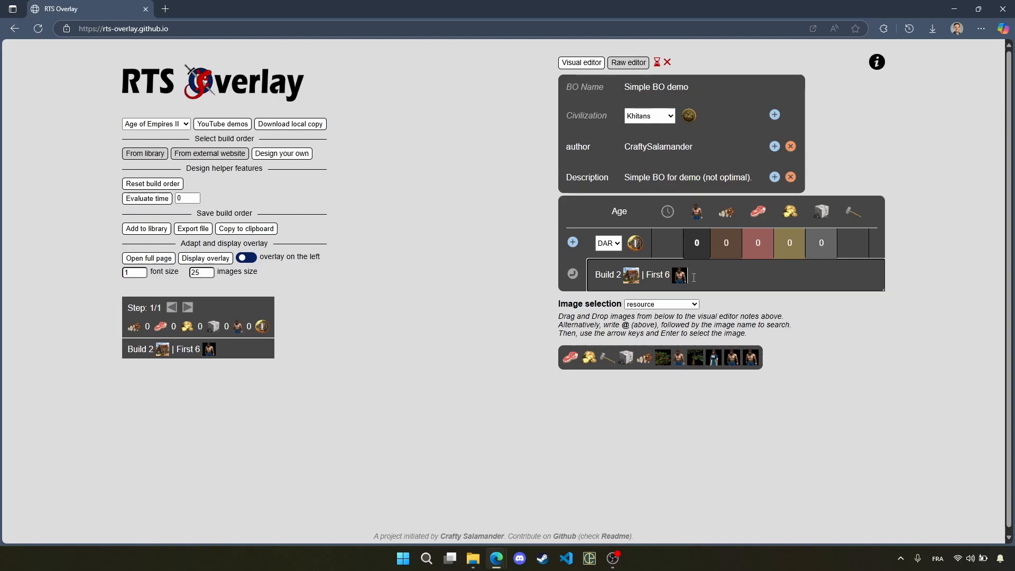
type("got")
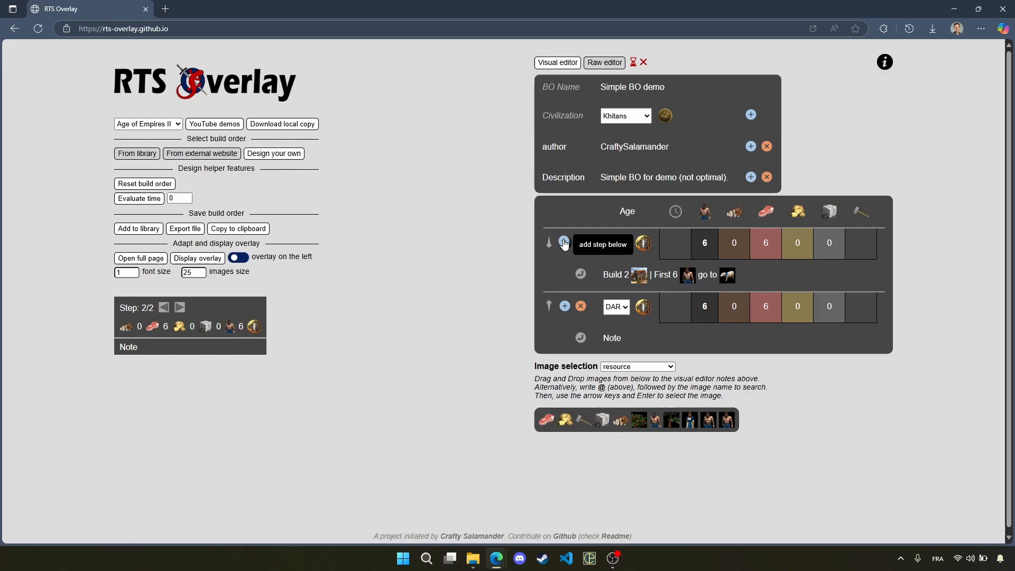
type("LU")
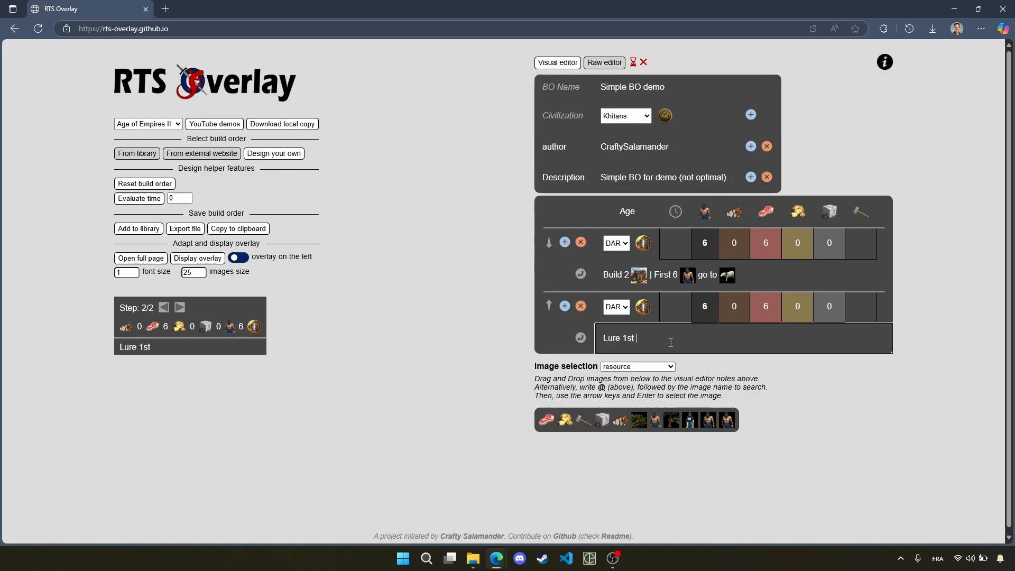
type("w")
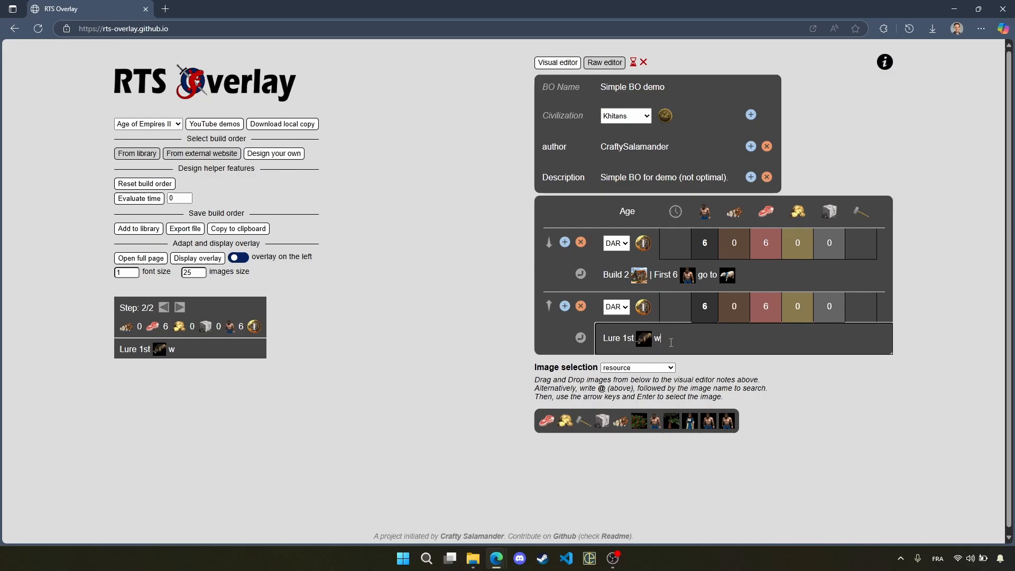
type("ith next @v")
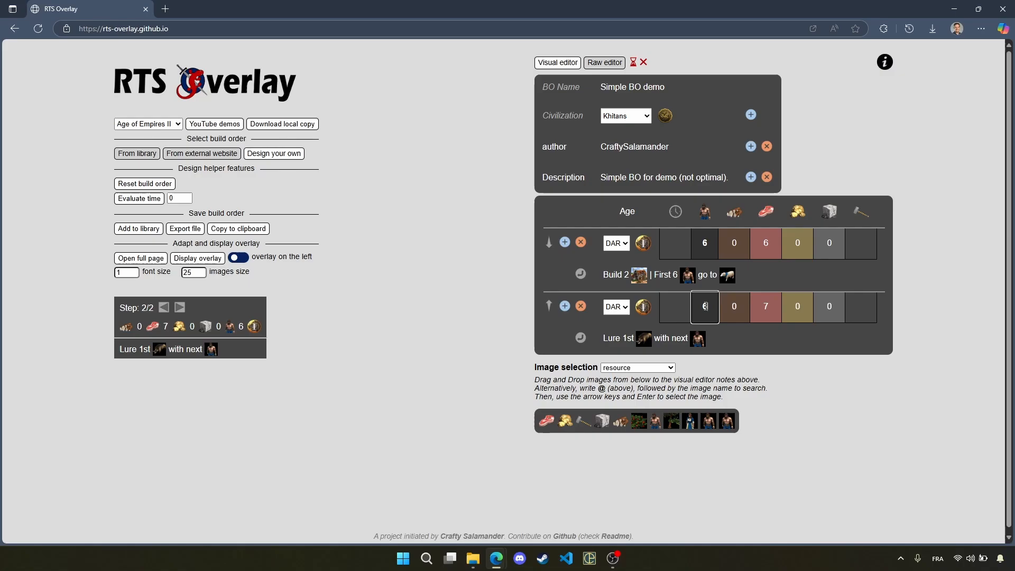
type("7")
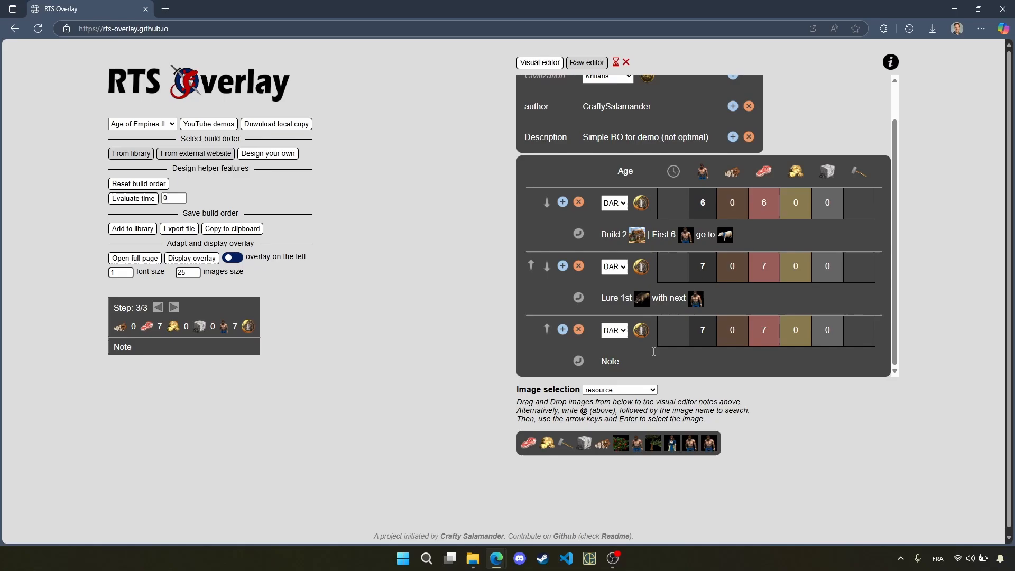
type("Next 4")
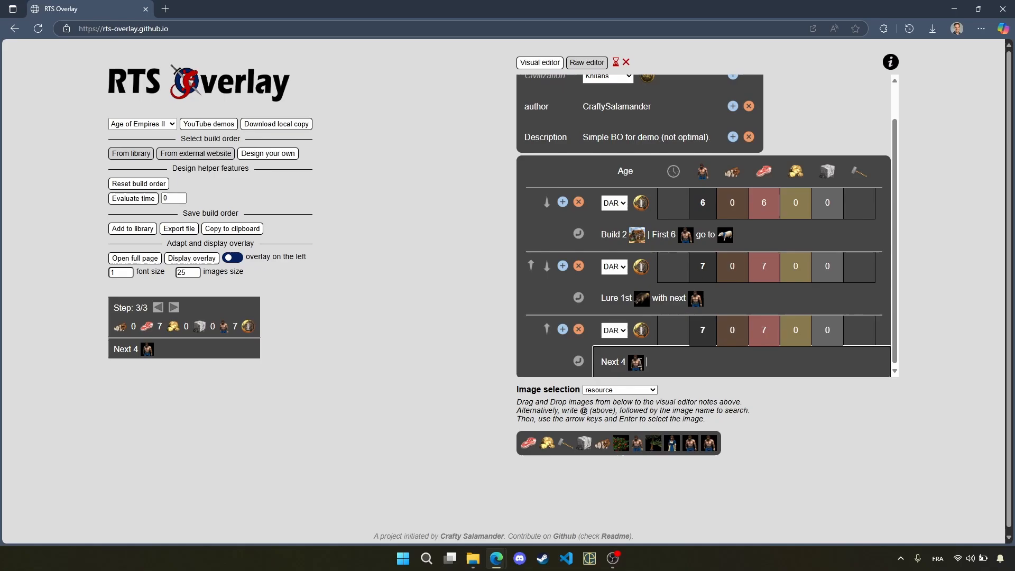
type("go to @wo")
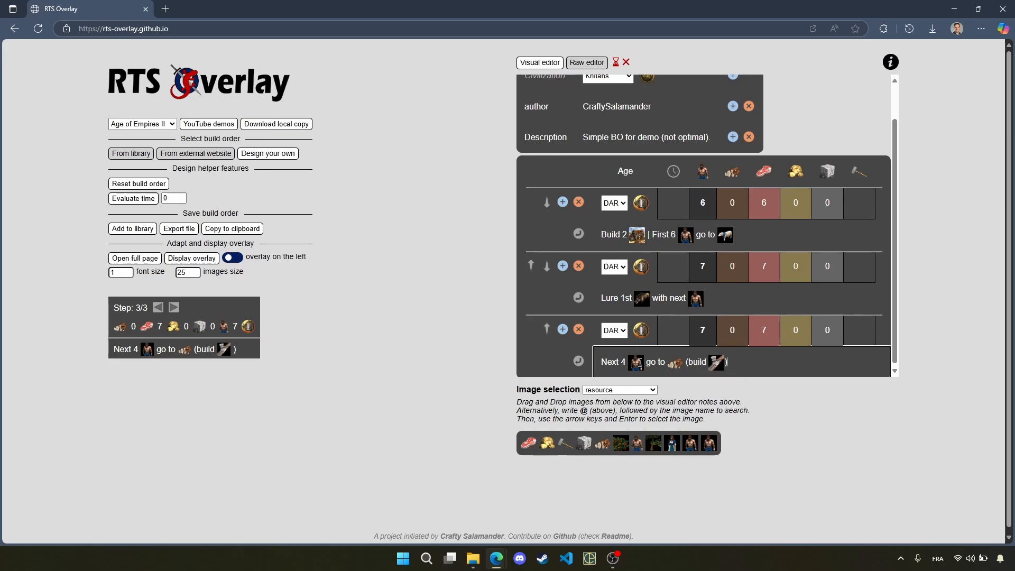
left_click(732, 330)
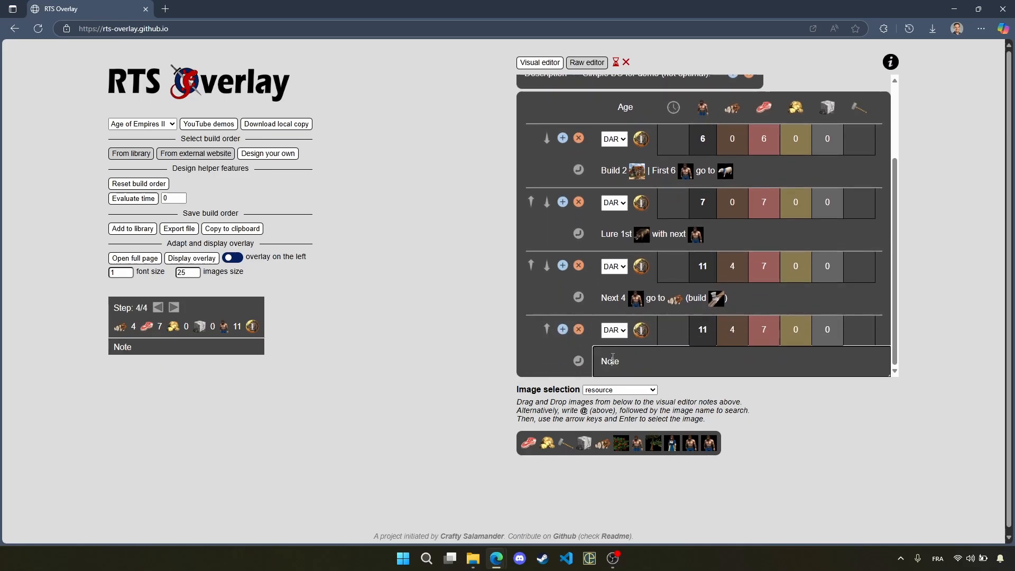
type("Next lures 2")
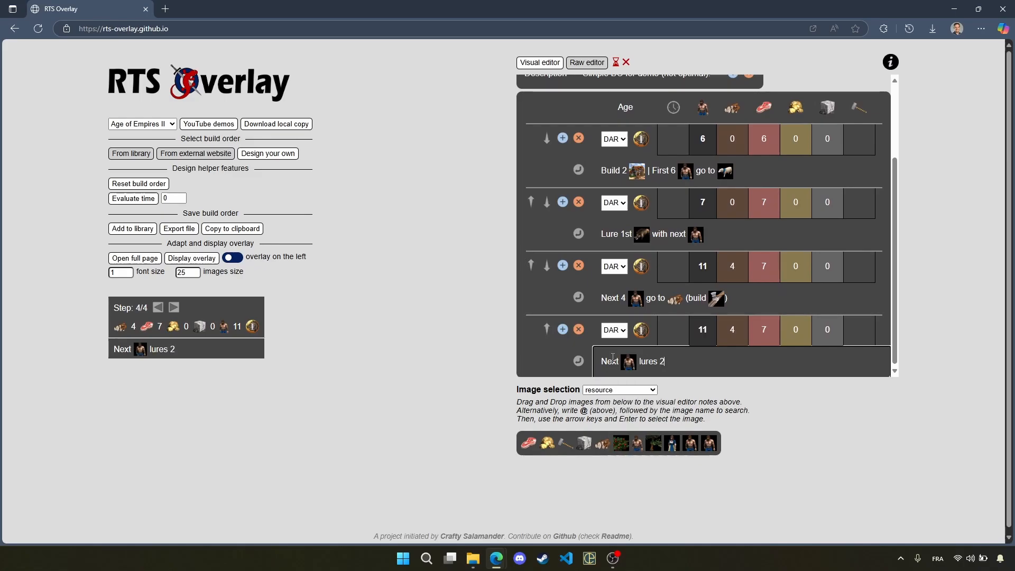
type("nd @boa")
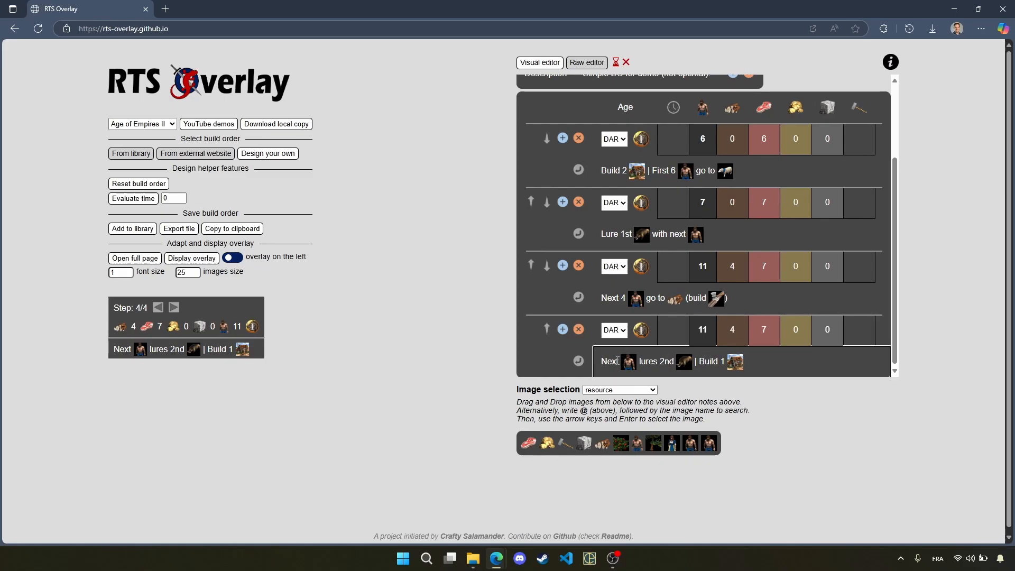
left_click(656, 362)
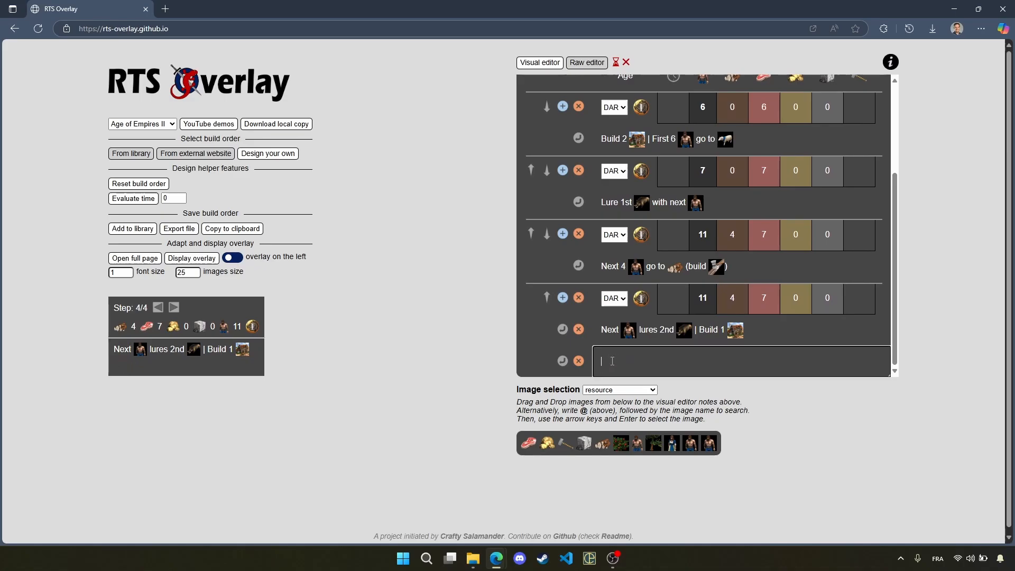
type("Start pushing")
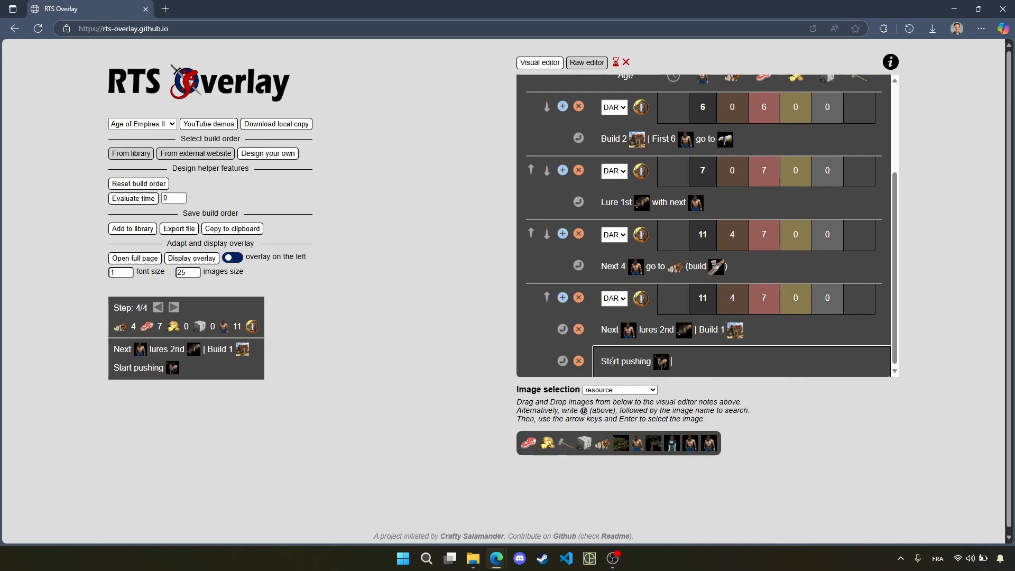
type("with @scou")
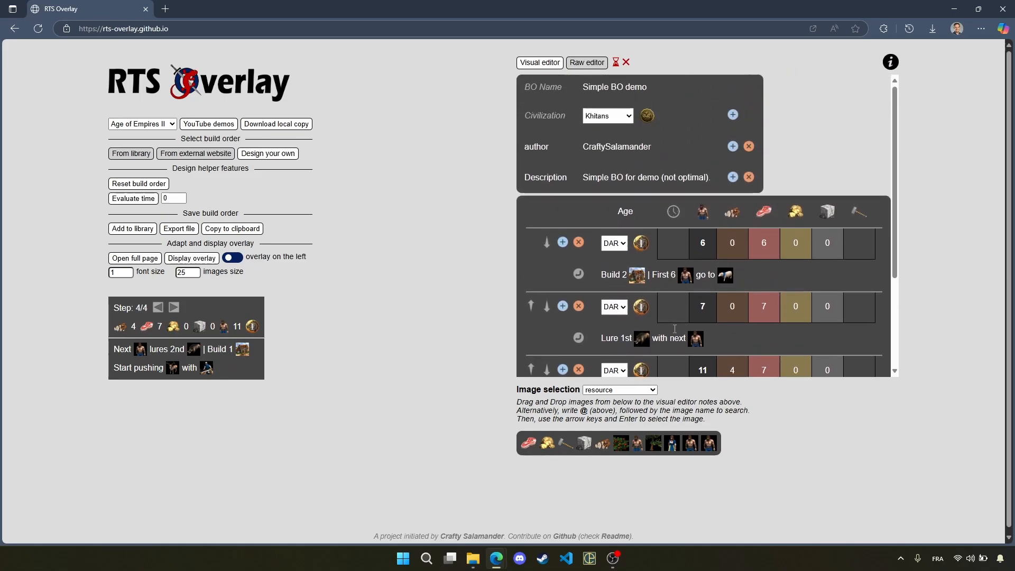
mouse_move(667, 246)
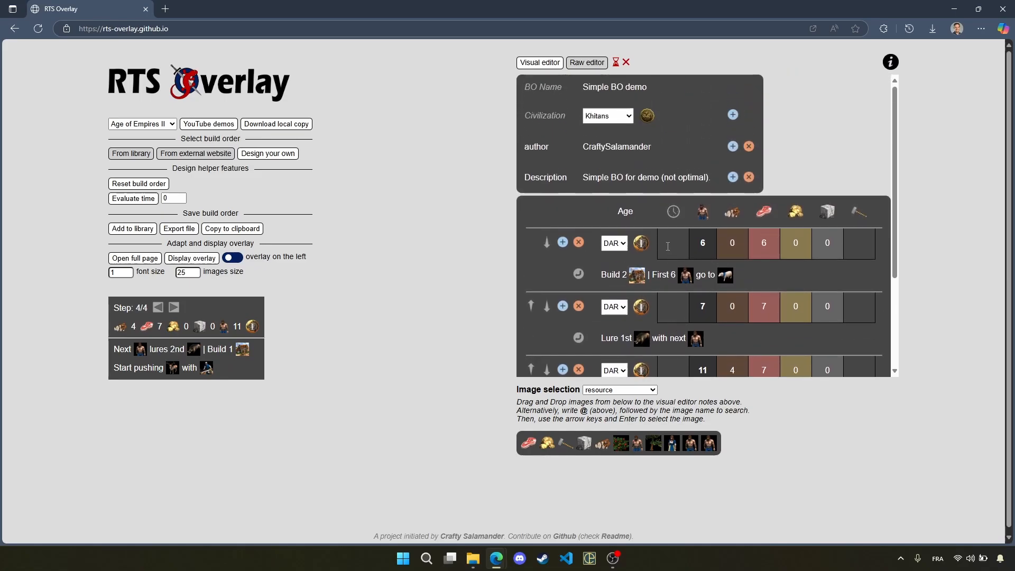
- Set the first step's time to 1:03 and move to the second step's time
left_click(672, 243)
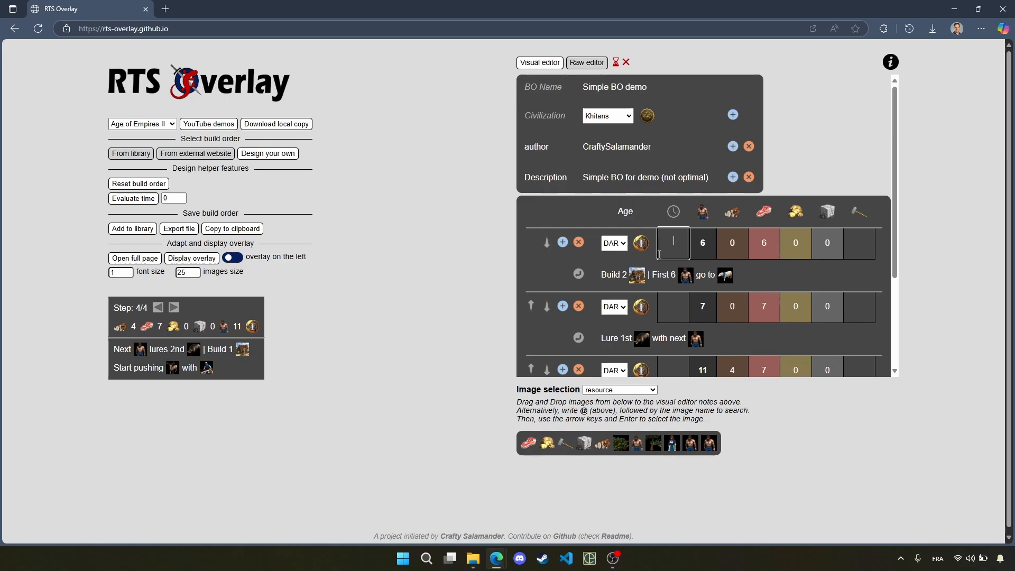
type("1:03")
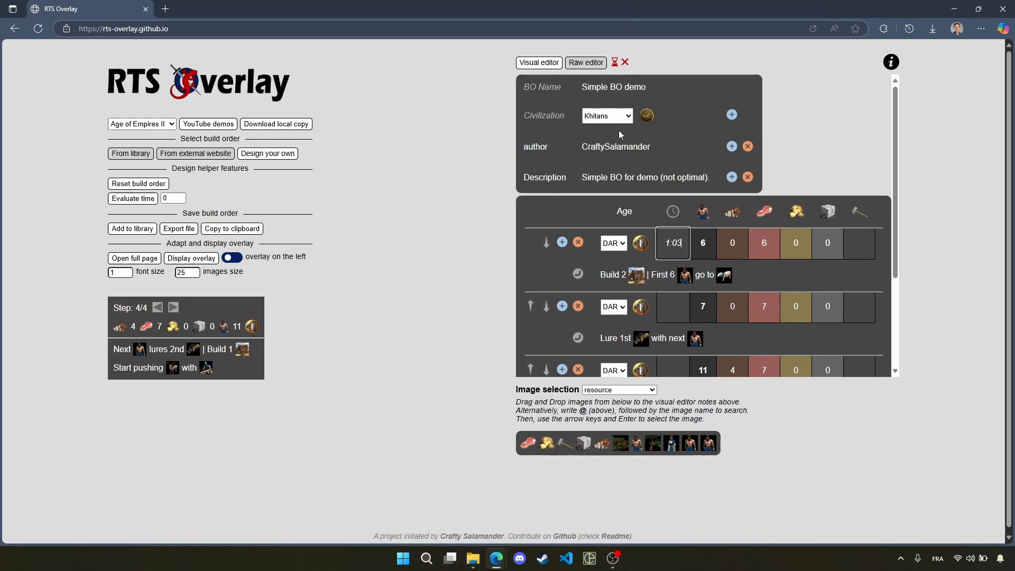
left_click(673, 307)
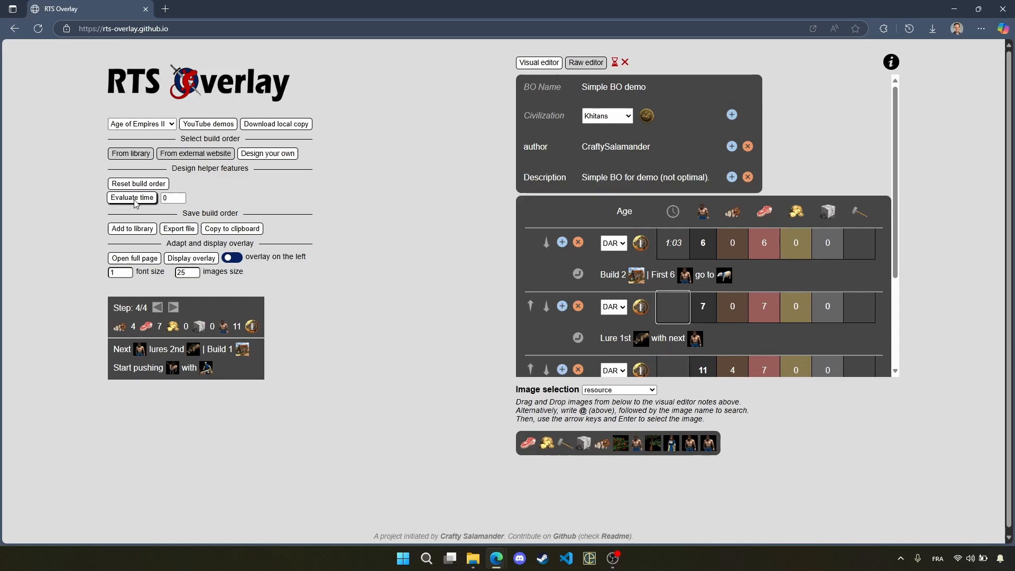
- Evaluate estimated times automatically for every step of the build order
left_click(131, 199)
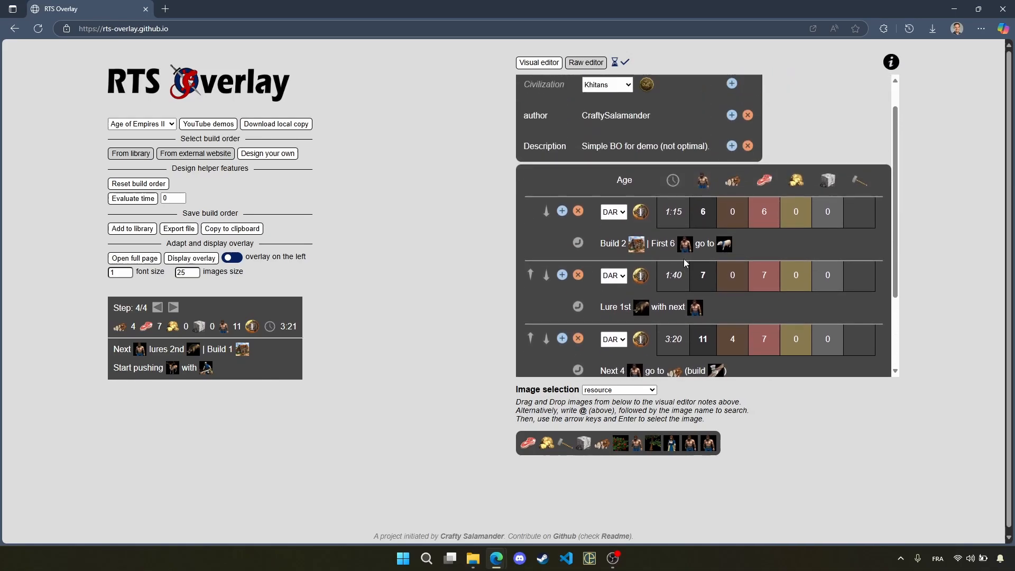
scroll("down", 3)
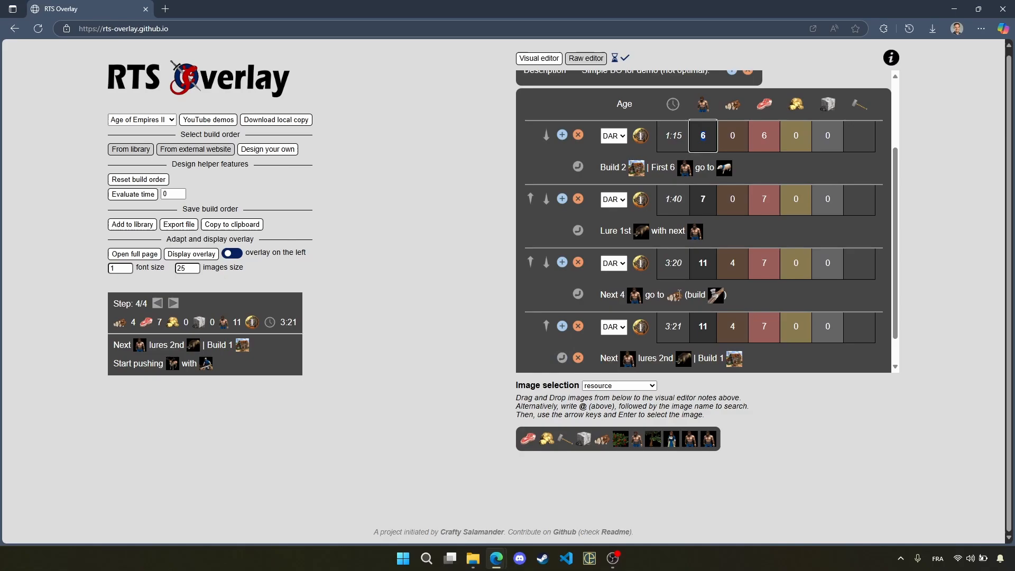
scroll("down", 3)
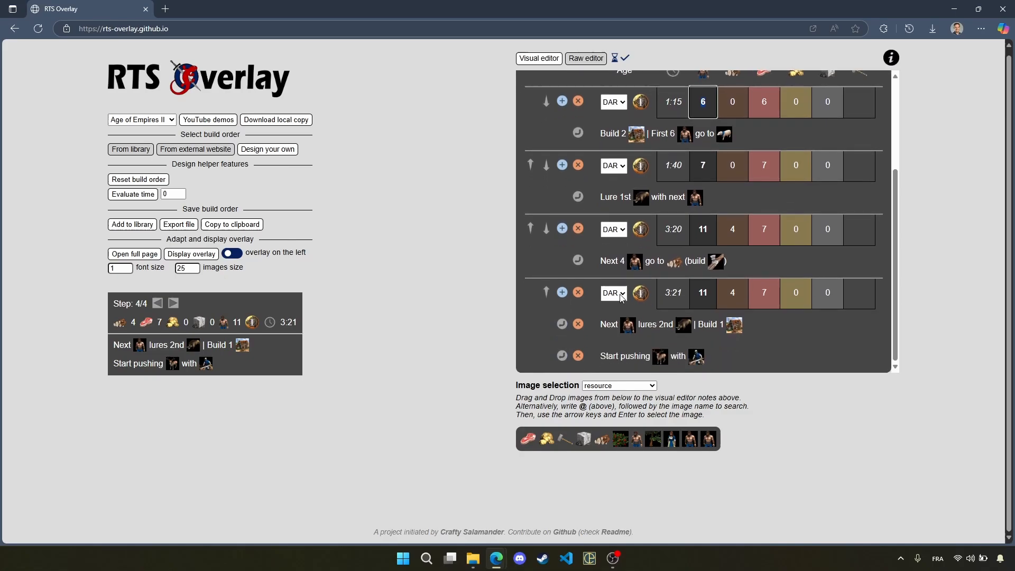
- Make the fourth step a Feudal Age step at 3:20 with 12 villagers
left_click(612, 293)
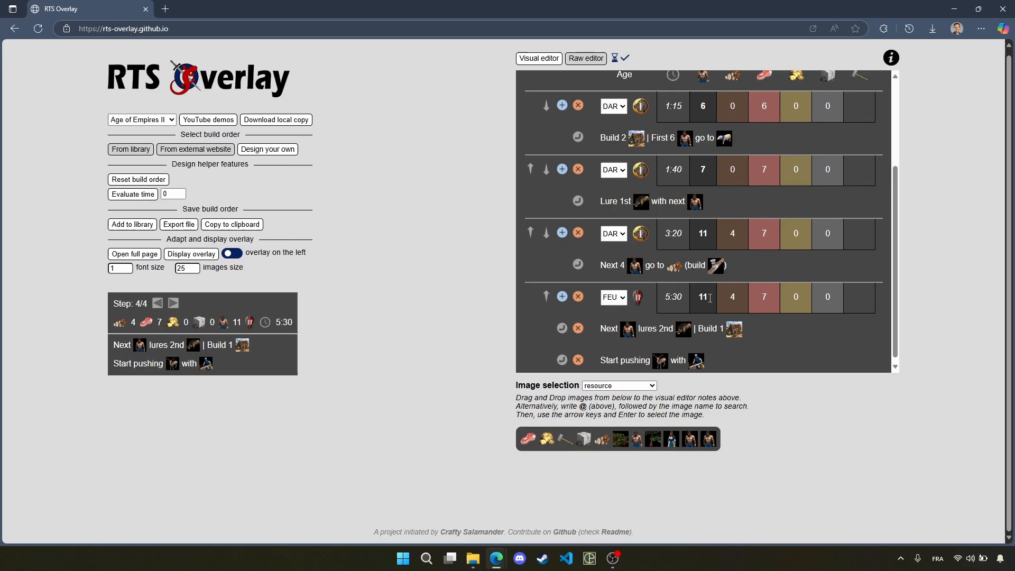
left_click(673, 296)
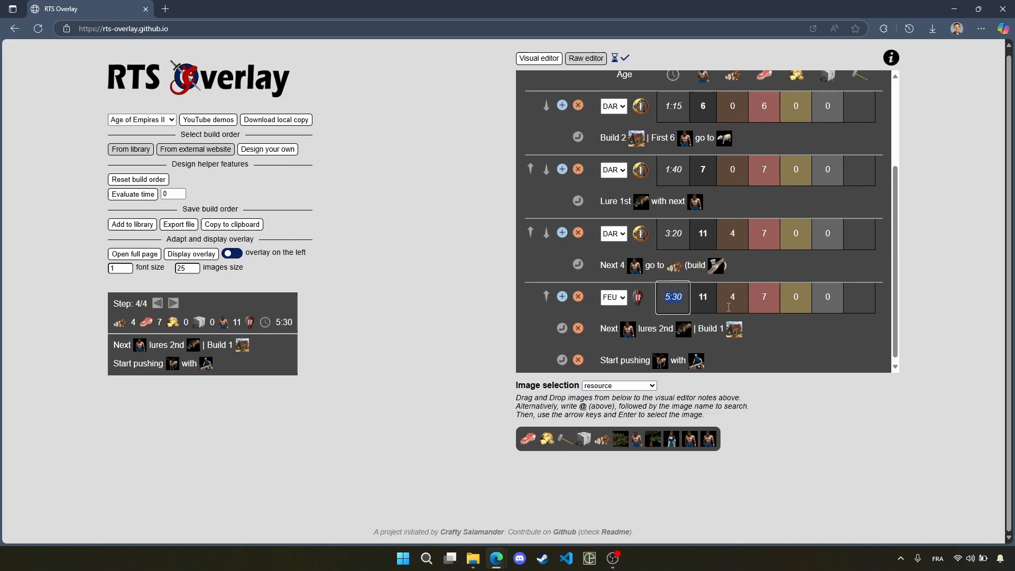
left_click(763, 296)
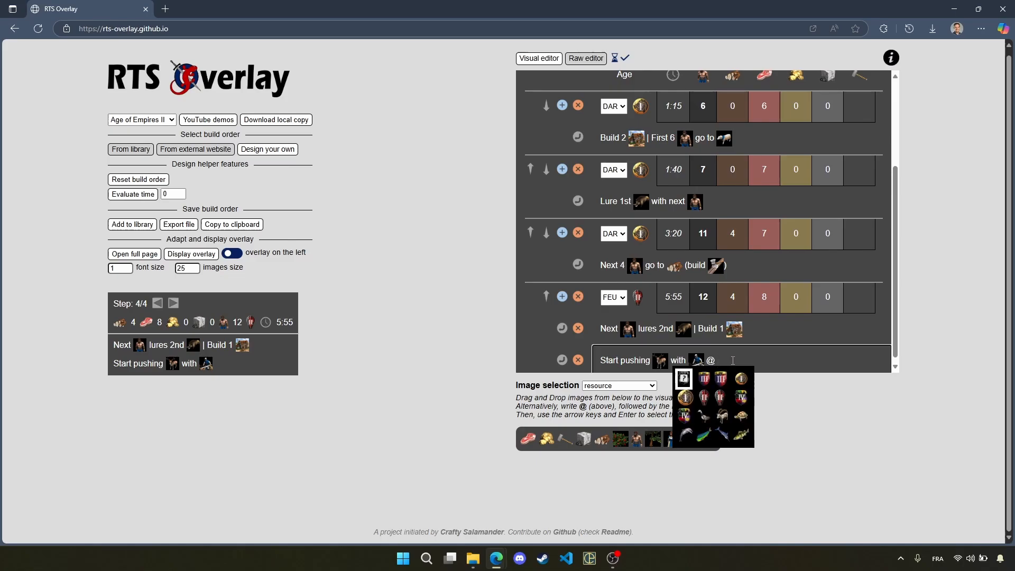
type("es")
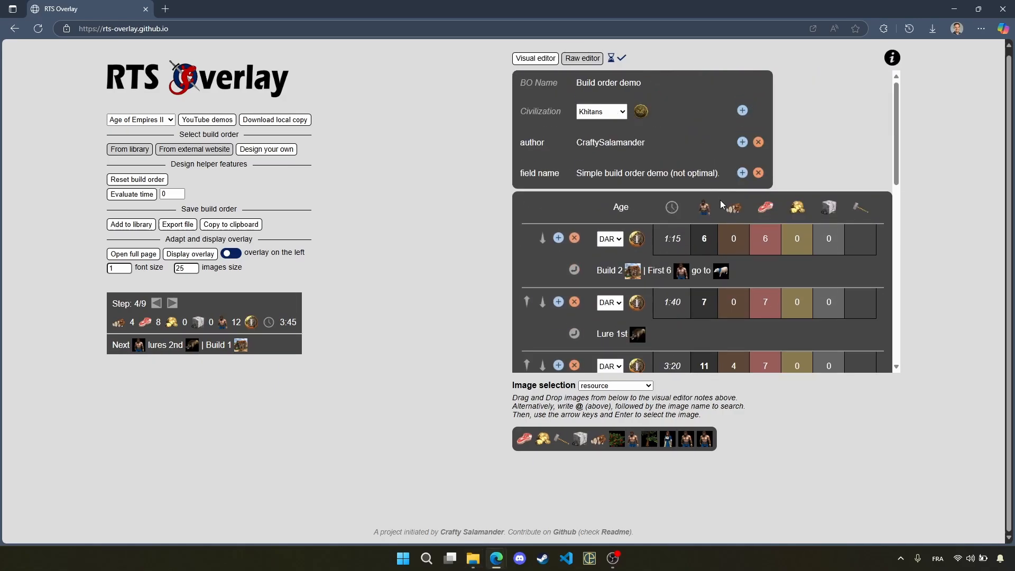
scroll("down", 3)
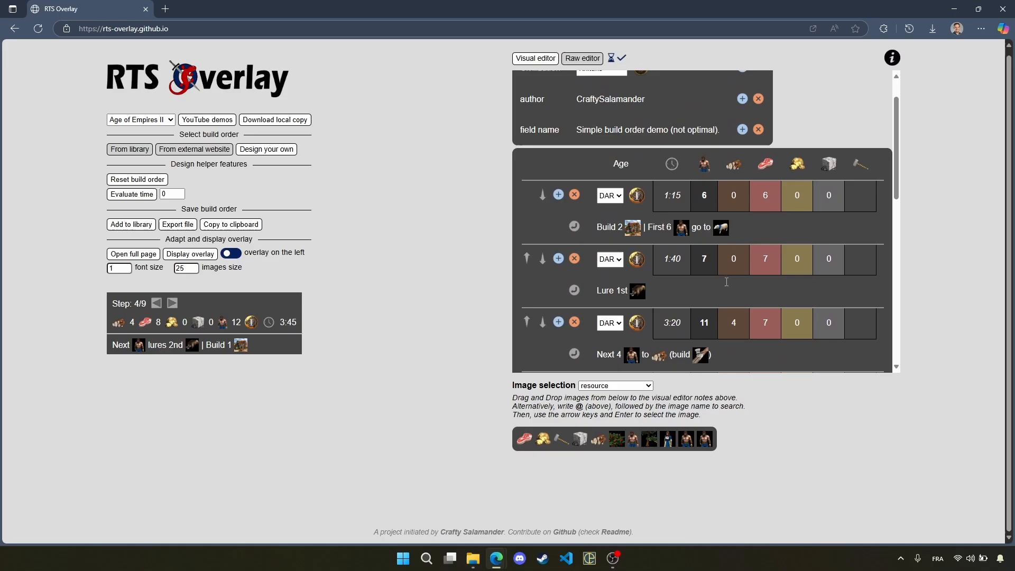
scroll("down", 3)
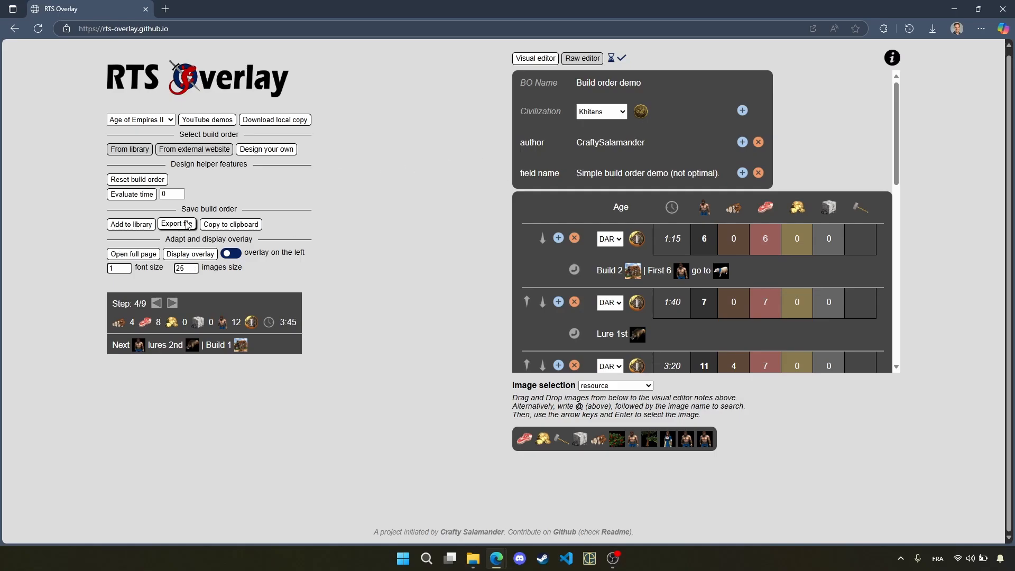
- Export the Build order demo to a file and dismiss the downloads notification
left_click(177, 224)
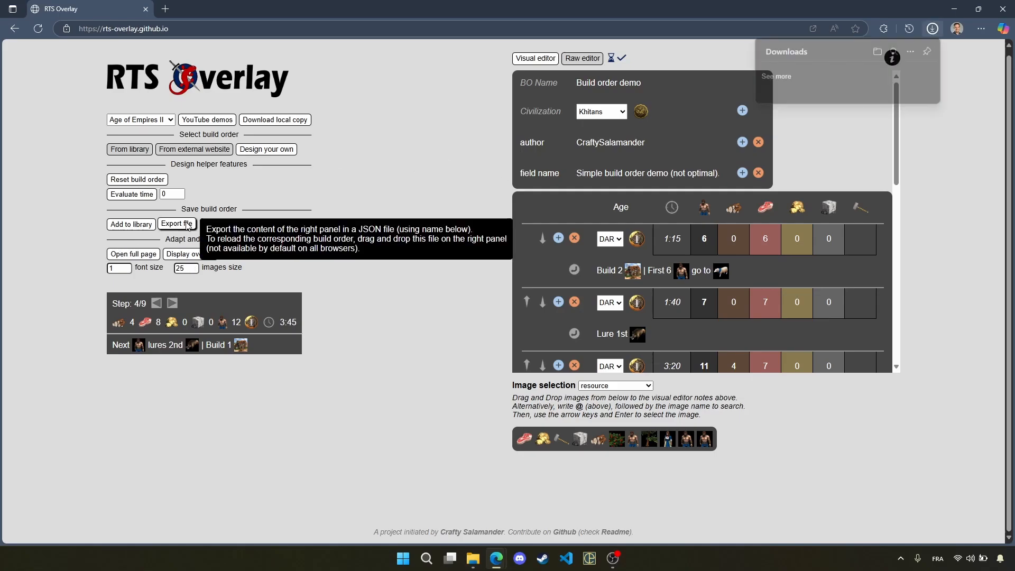
left_click(177, 224)
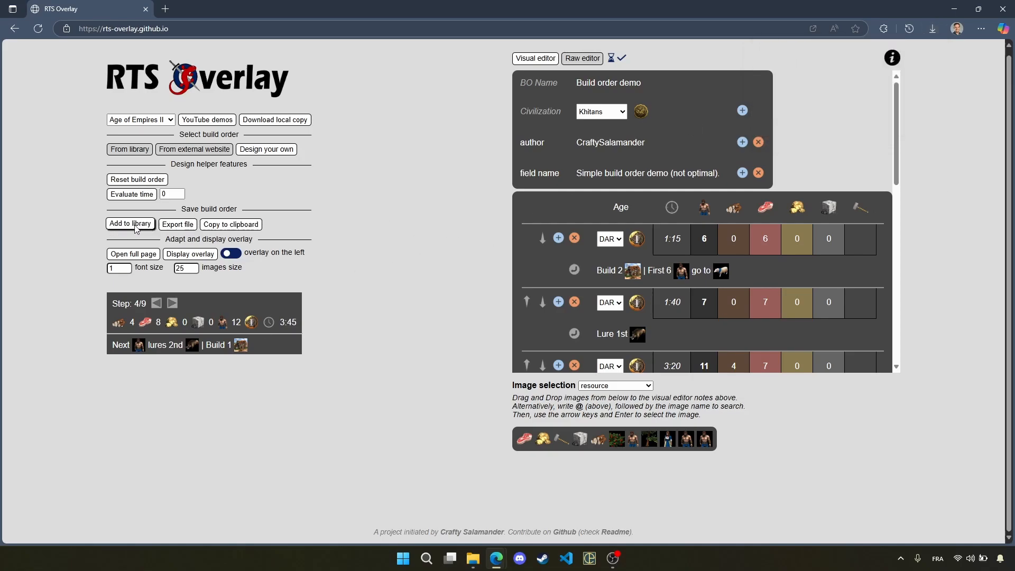
- Save the build order to the local library and confirm the saved message
left_click(129, 224)
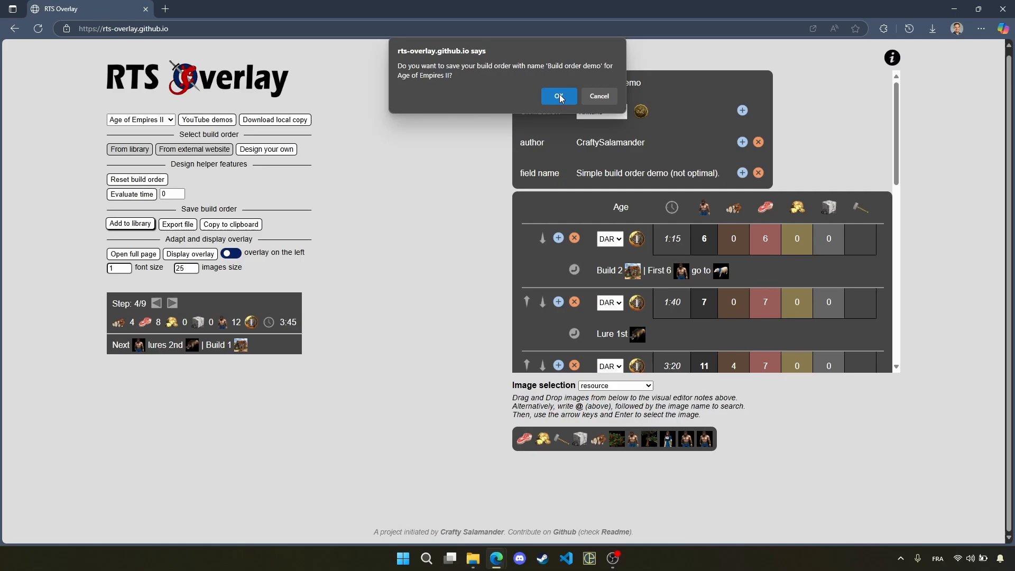
left_click(558, 96)
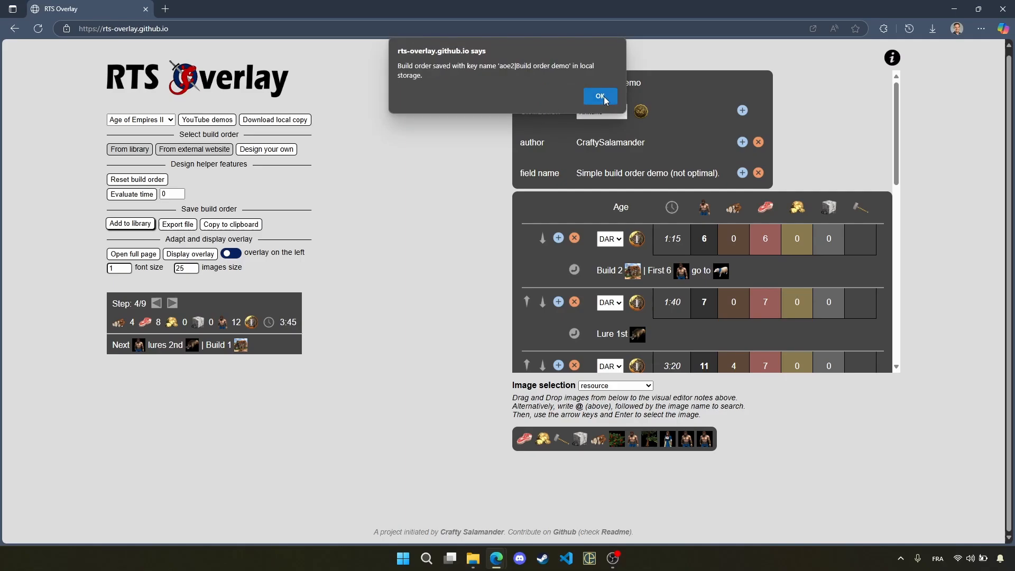
left_click(600, 96)
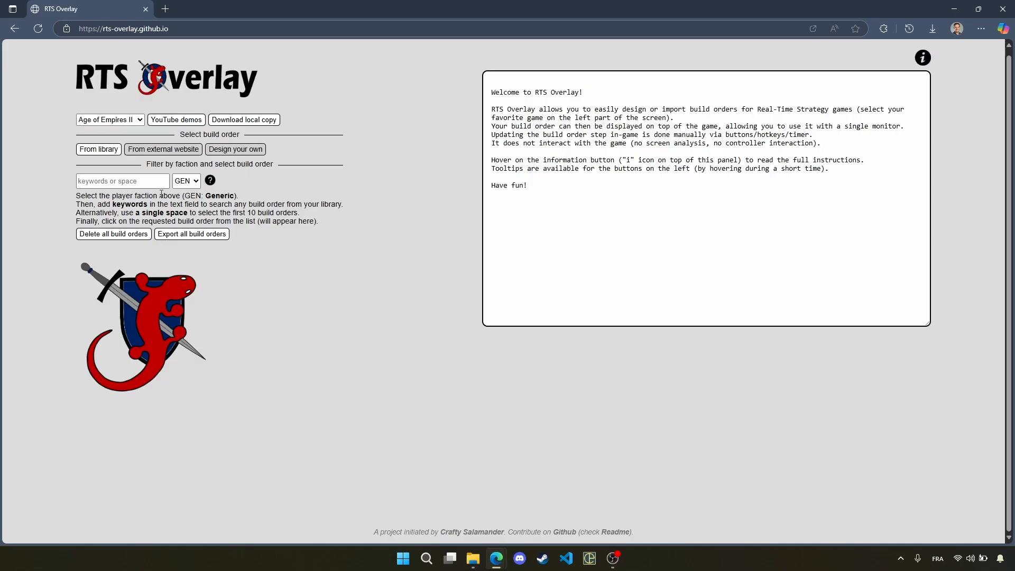
- Select the saved Khitans Build order demo entry from the library list
left_click(186, 181)
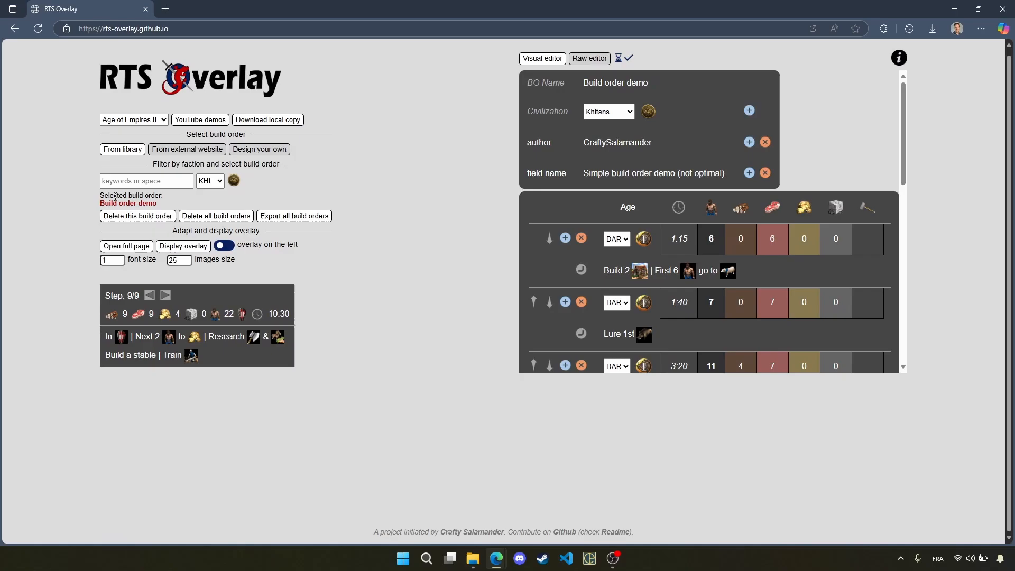
scroll("down", 3)
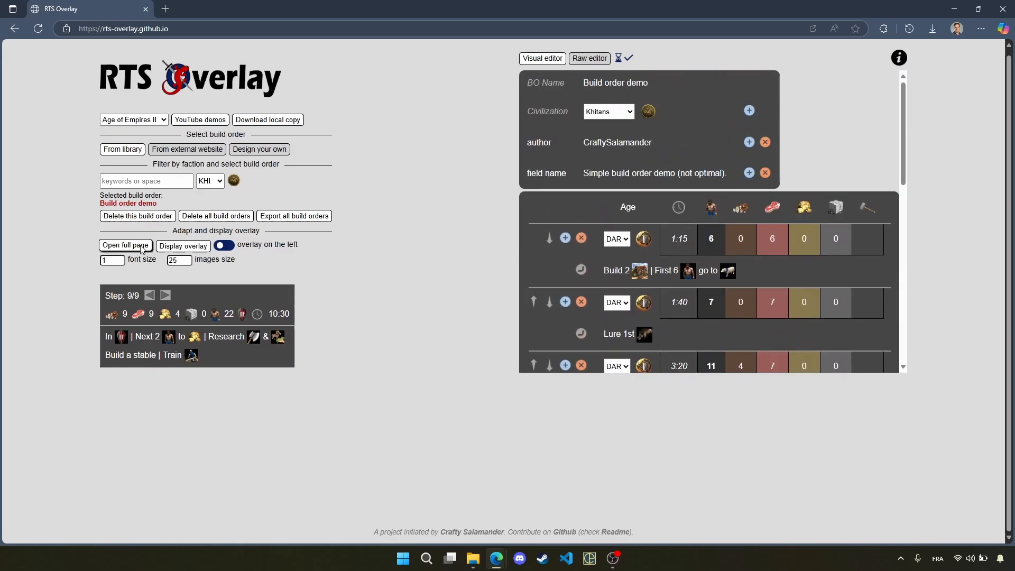
- View the Build order demo as a full-page table in a new tab
left_click(125, 248)
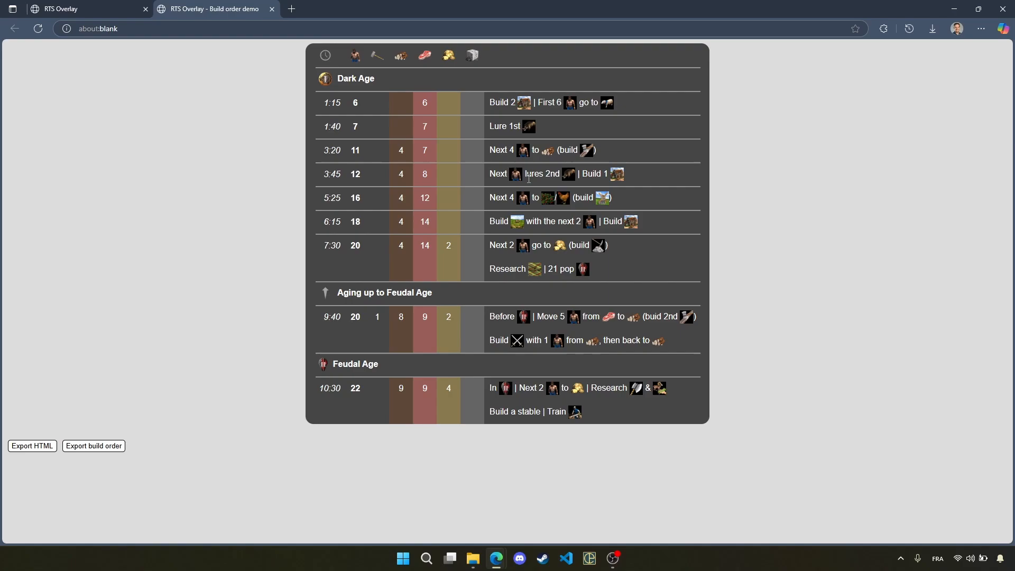
mouse_move(501, 295)
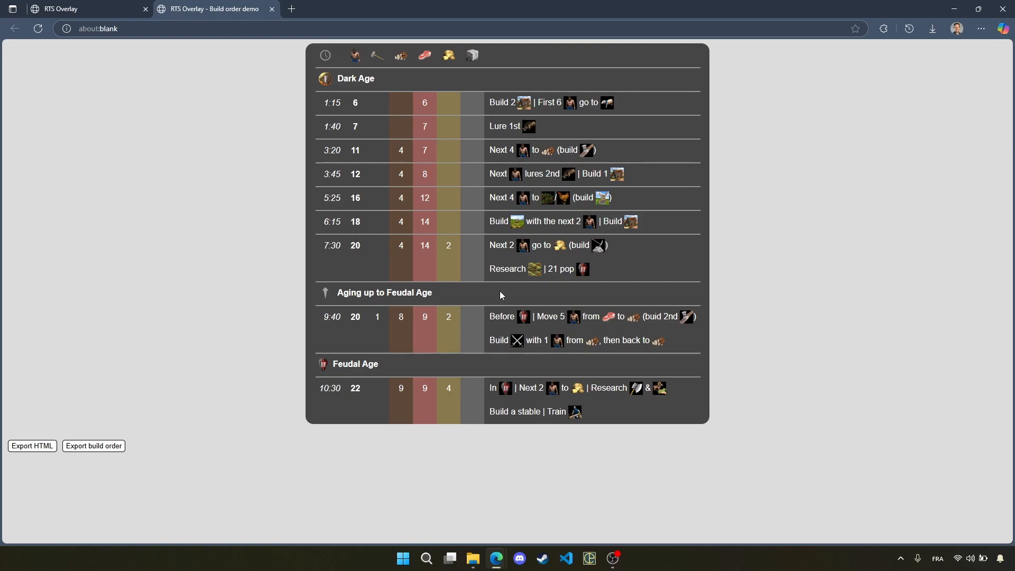
mouse_move(537, 125)
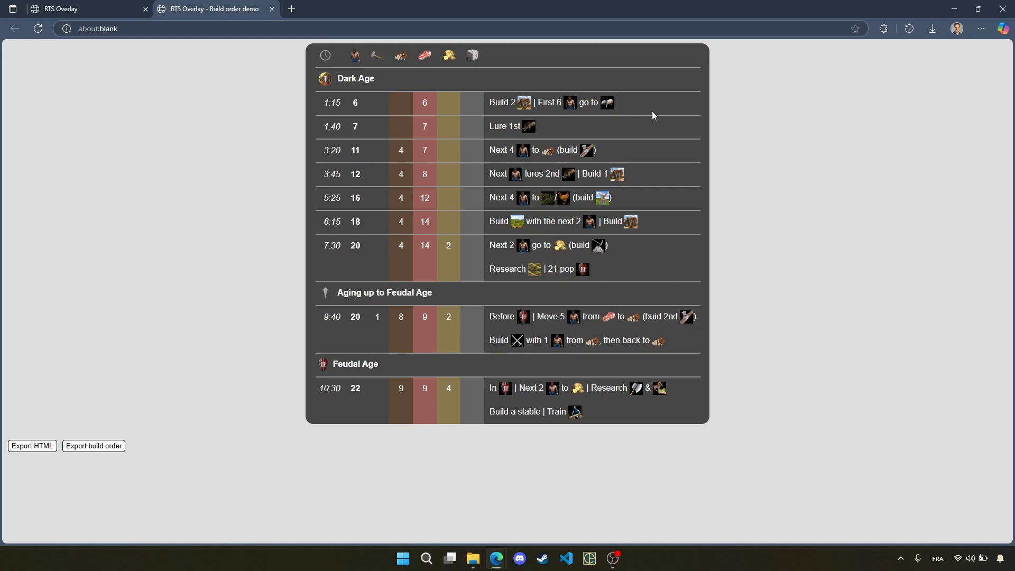
mouse_move(573, 133)
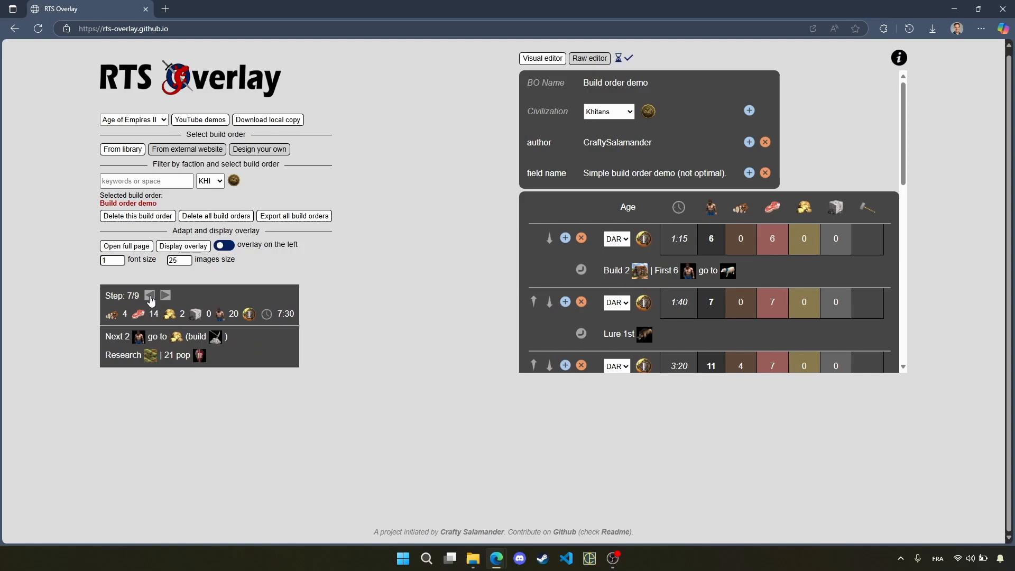
- Place the overlay on the right and drag its window to the screen's top right
left_click(149, 296)
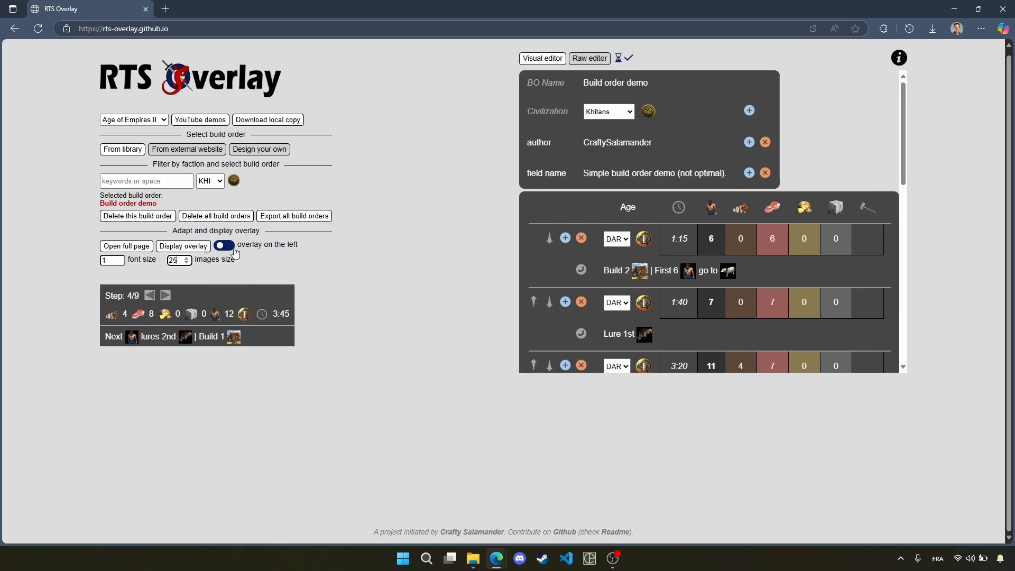
left_click(223, 246)
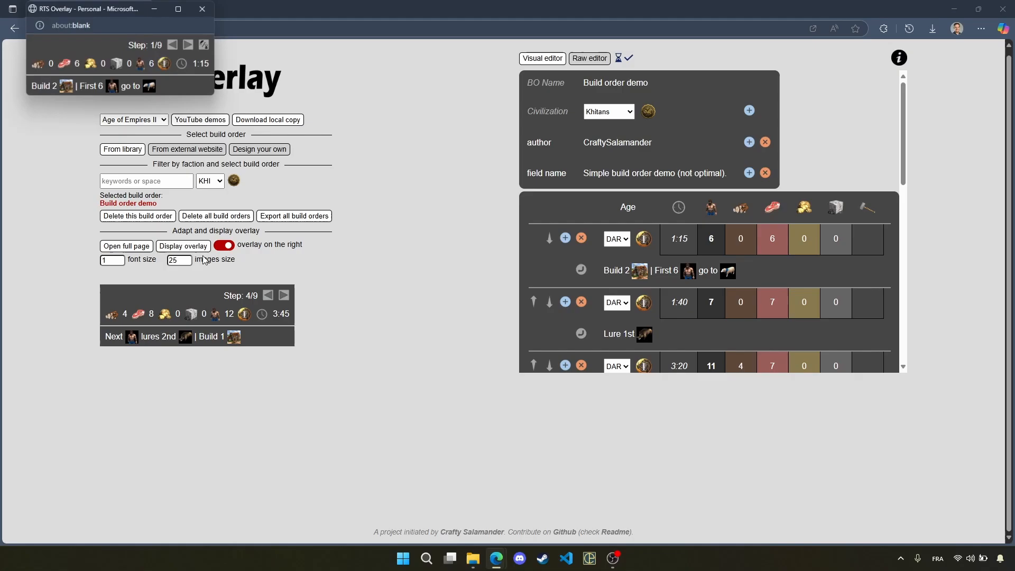
left_click_drag(97, 9, 823, 79)
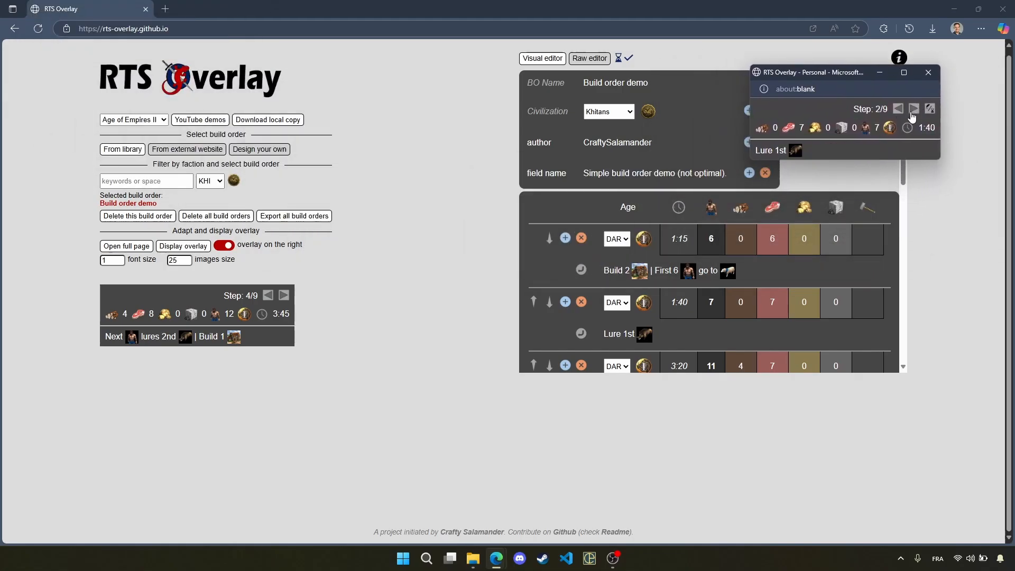
- Step the overlay forward and back to land on step 1 of 9
left_click(914, 109)
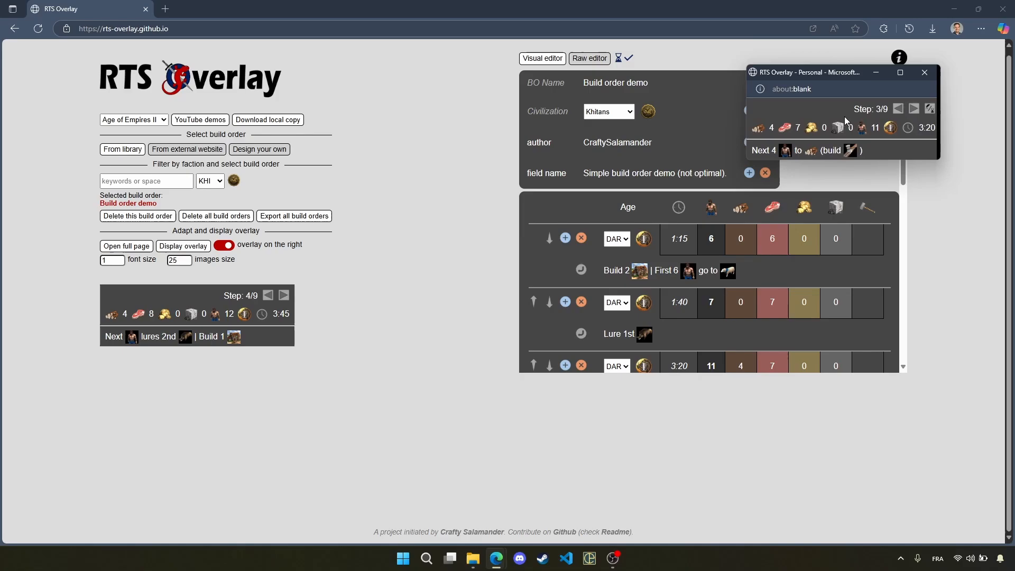
left_click(898, 109)
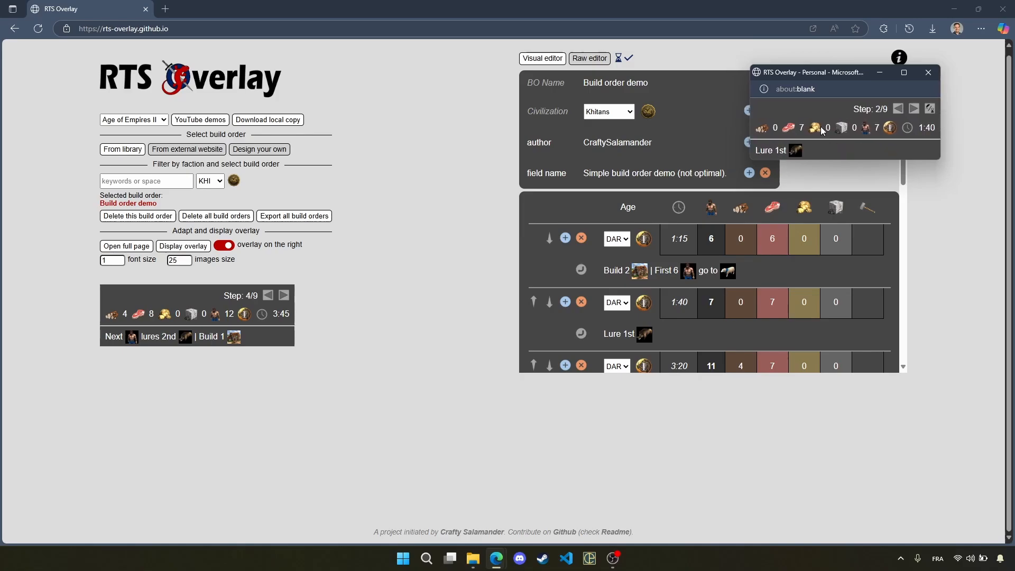
left_click(899, 107)
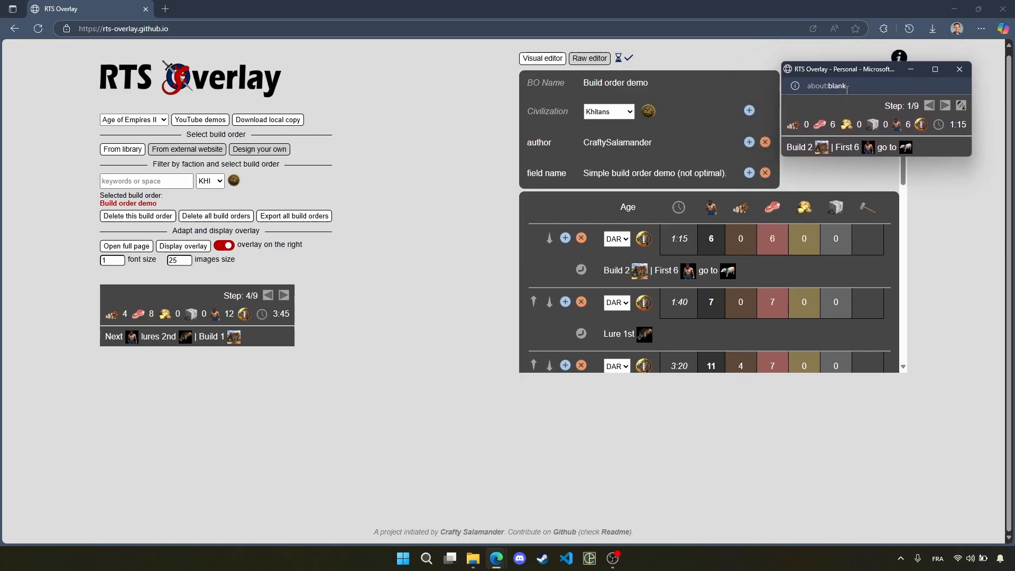
- Focus the floating overlay window so it stays on top of Steam
left_click(827, 85)
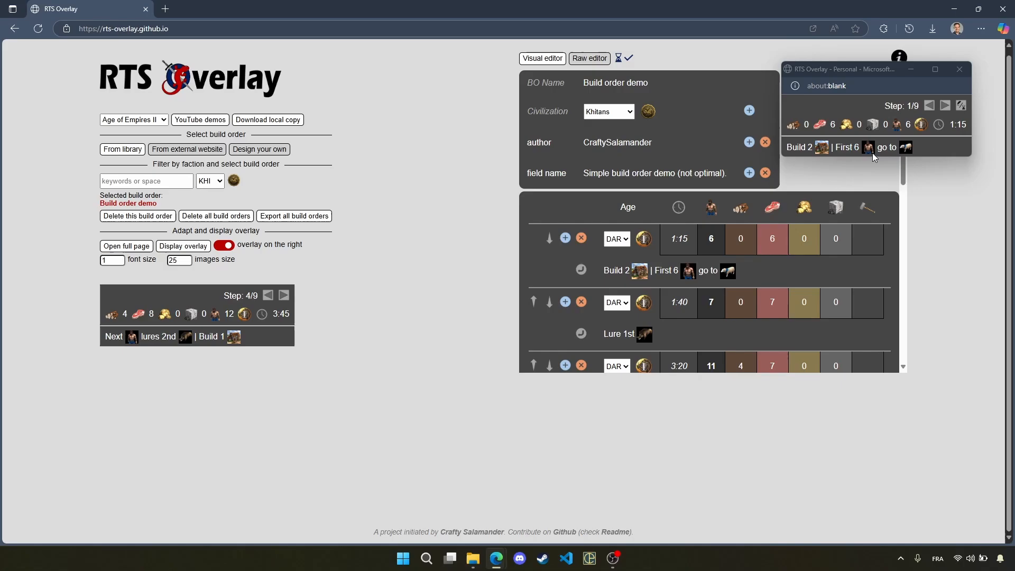
mouse_move(805, 196)
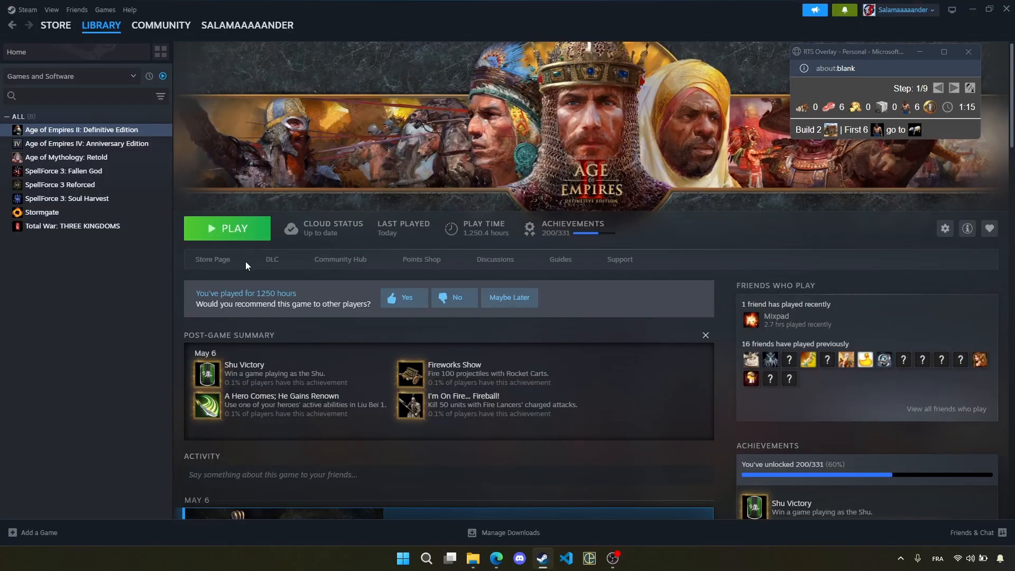
- Launch Age of Empires II from Steam and start the Khitans vs Extreme AI Arabia game
left_click(227, 229)
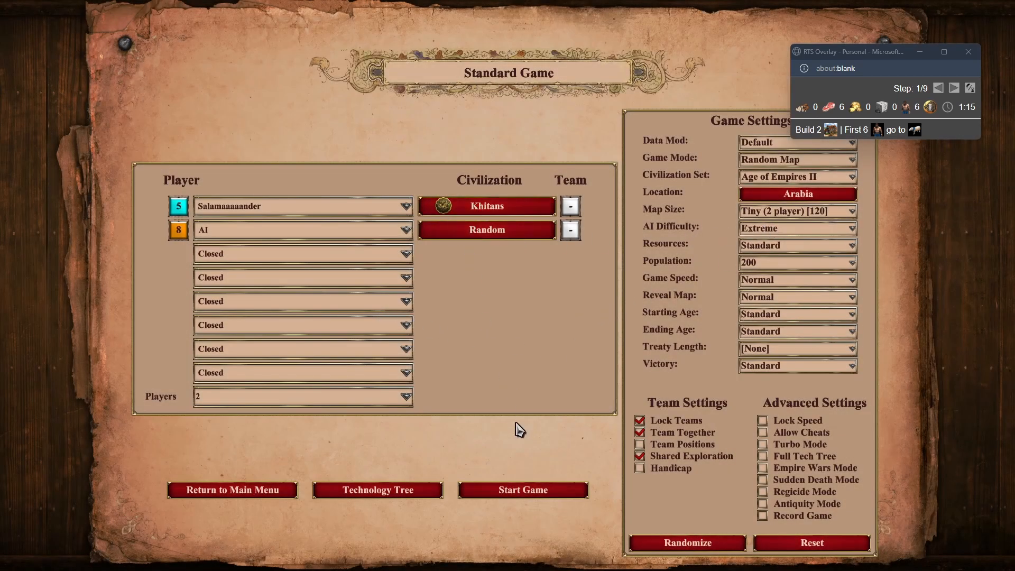
left_click(522, 490)
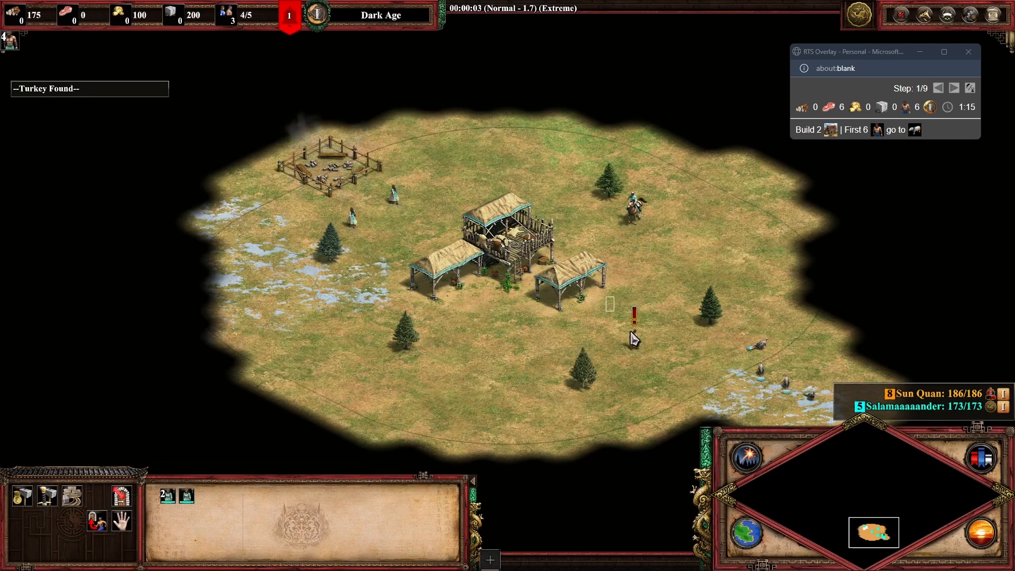
- Play the Dark Age opening in-game while the overlay timer runs
left_click(635, 207)
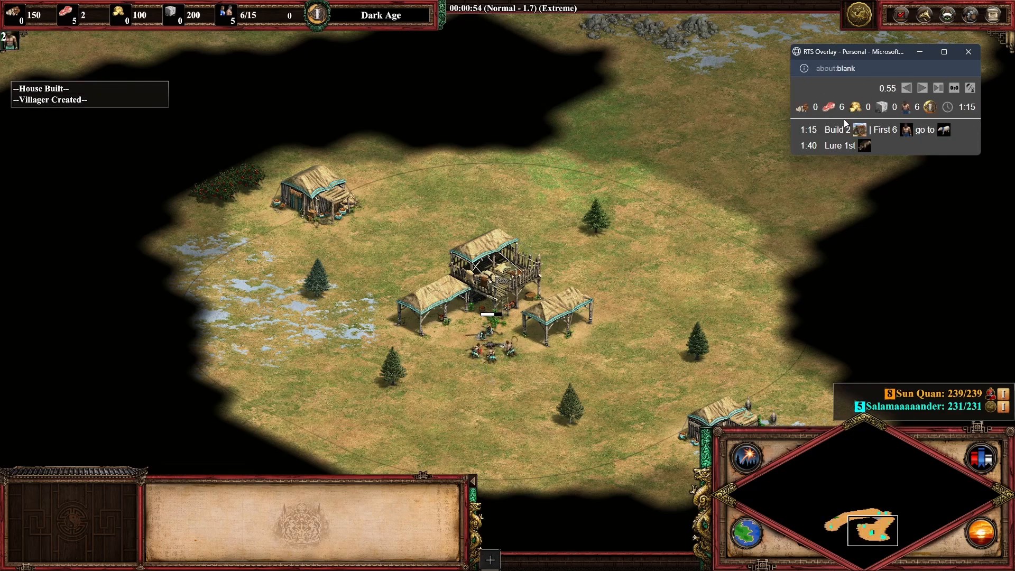
left_click(881, 129)
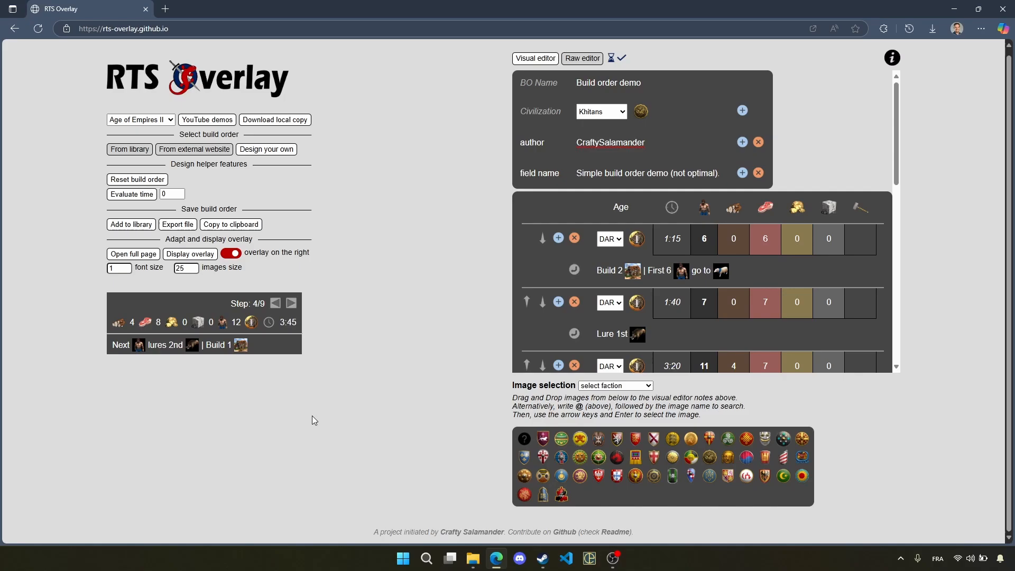
mouse_move(327, 421)
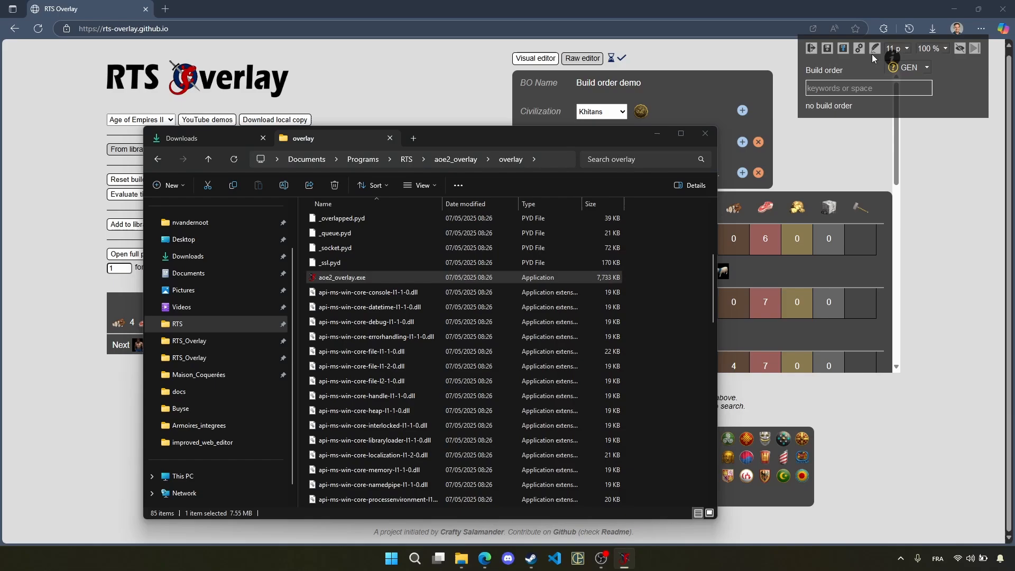
- Bring up the desktop app's New build order window
left_click(742, 110)
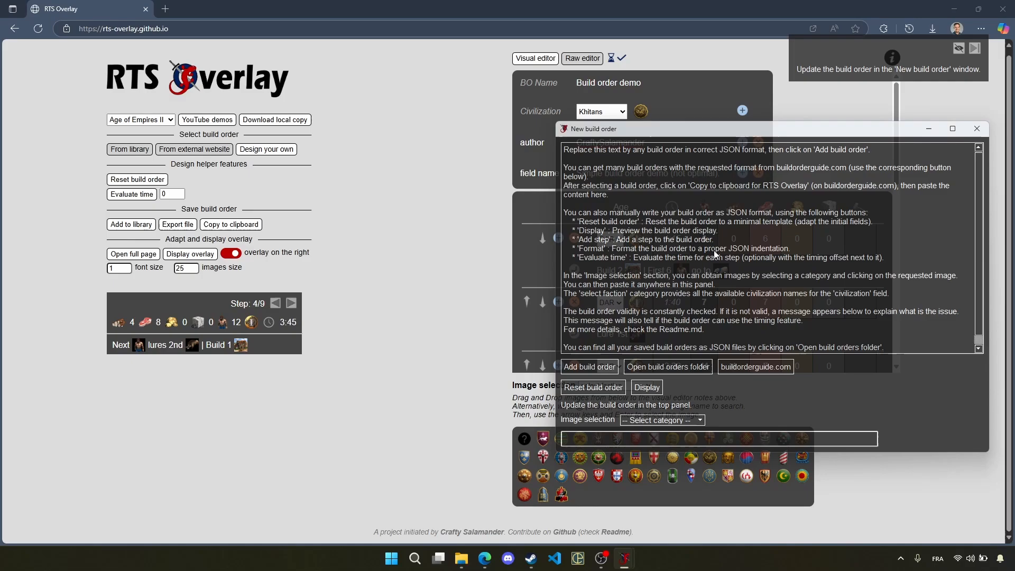
- Paste the Build order demo JSON, add it to the app and acknowledge the saved message
left_click(588, 369)
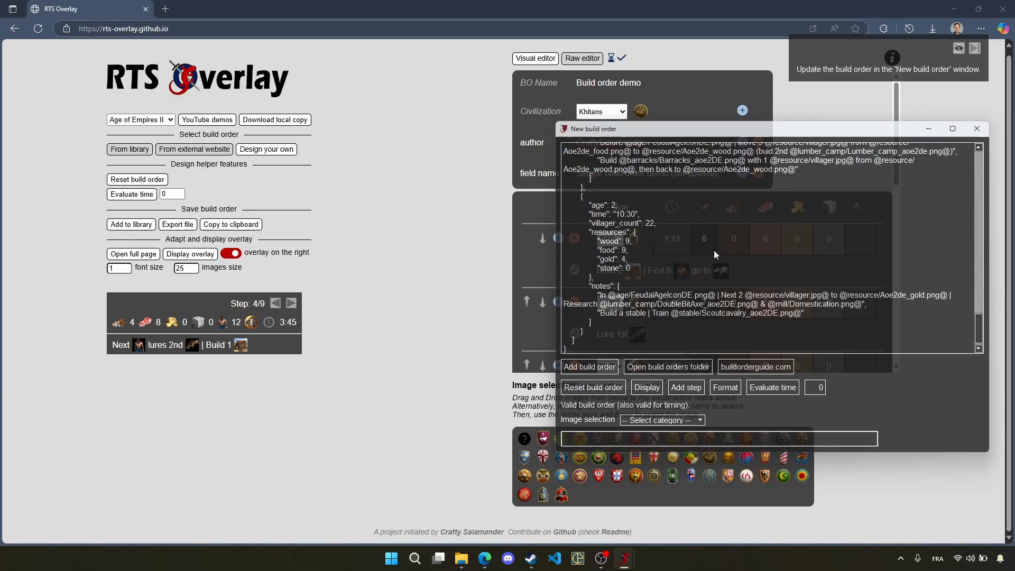
left_click(588, 367)
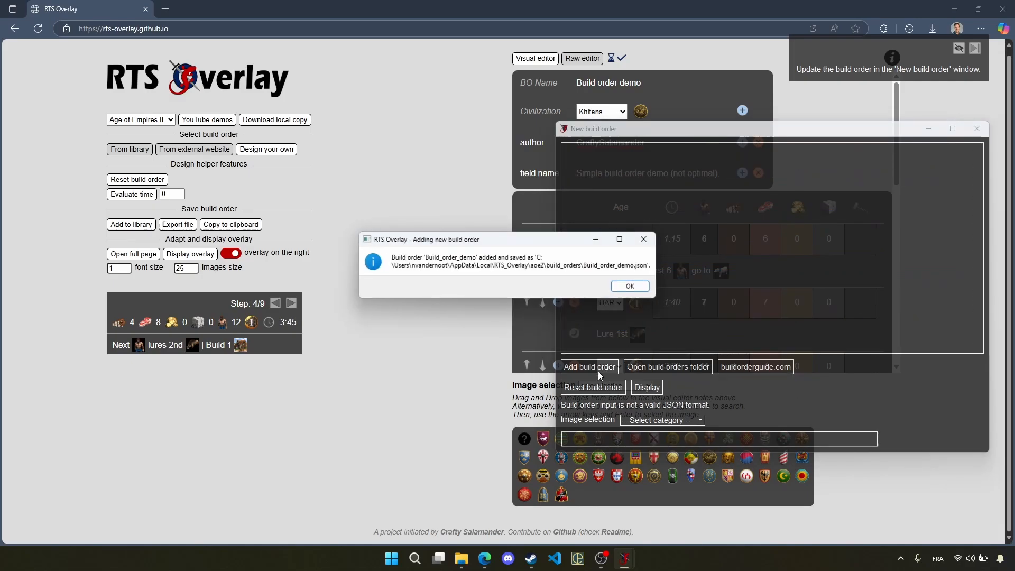
left_click(628, 286)
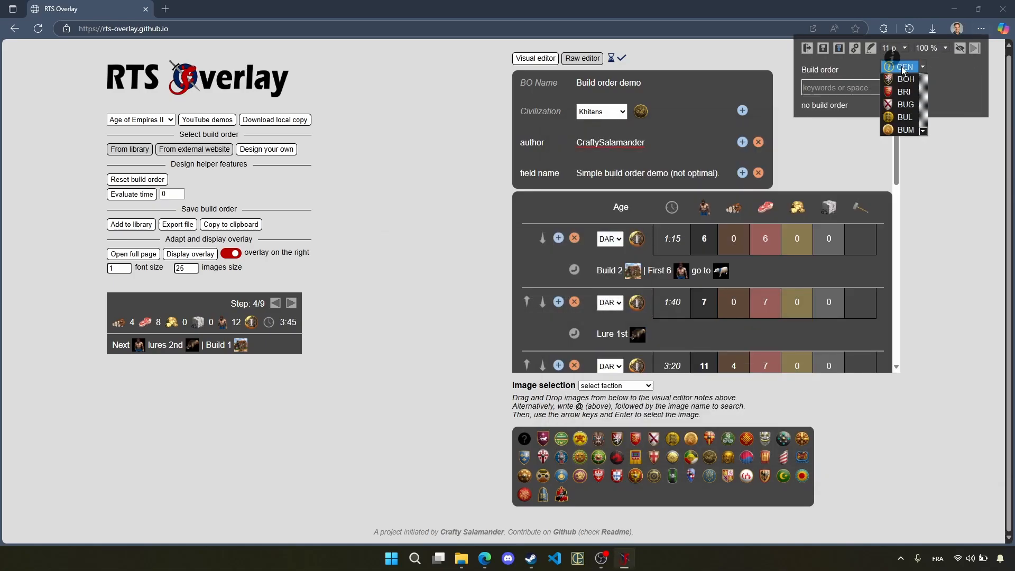
- Load the Khitans Build order demo into the overlay and switch to timed steps (1:15, 1:40)
left_click(901, 66)
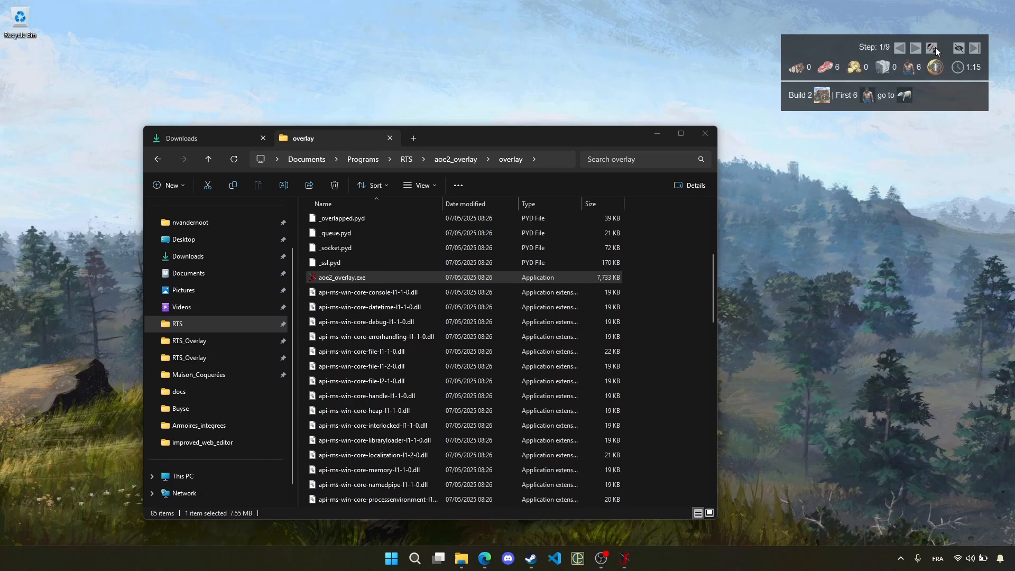
left_click(932, 47)
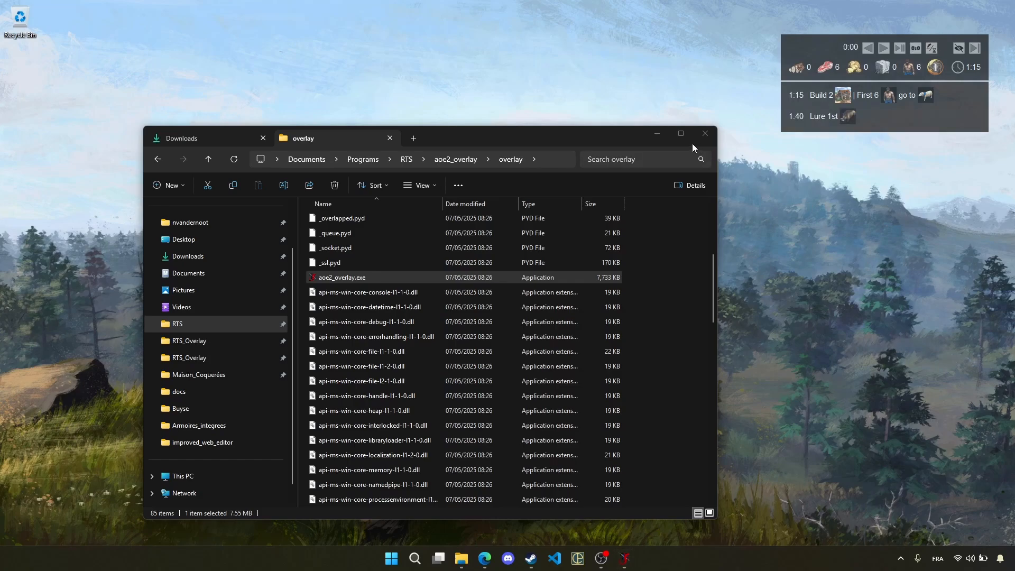